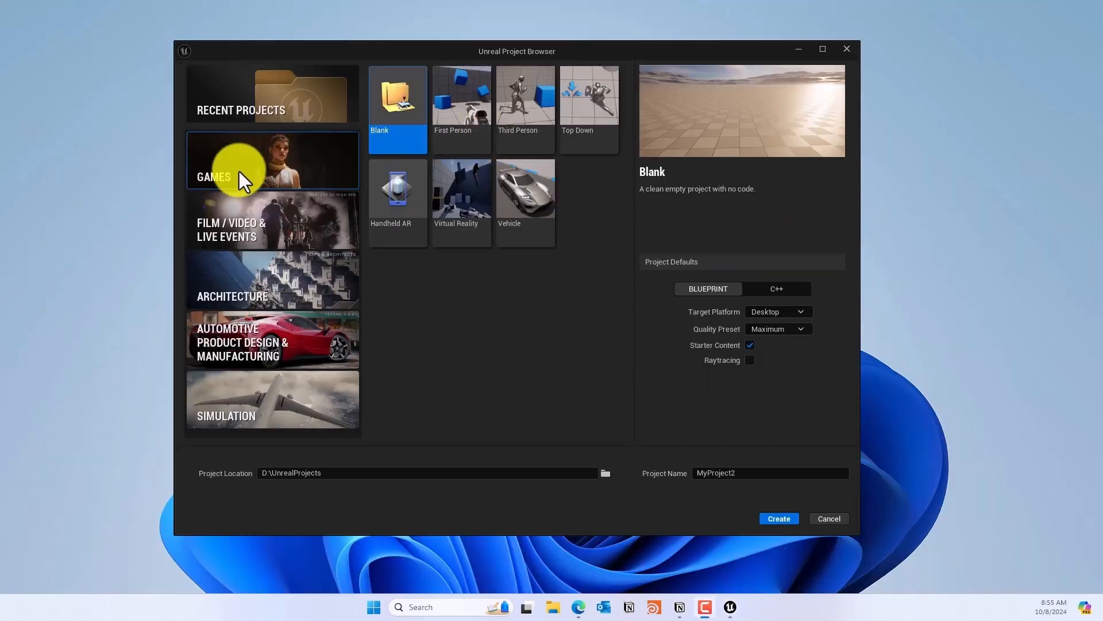
Create a Third Person game project named Interactwater and open its default map
{"action": "left_click", "coordinate": [524, 95]}
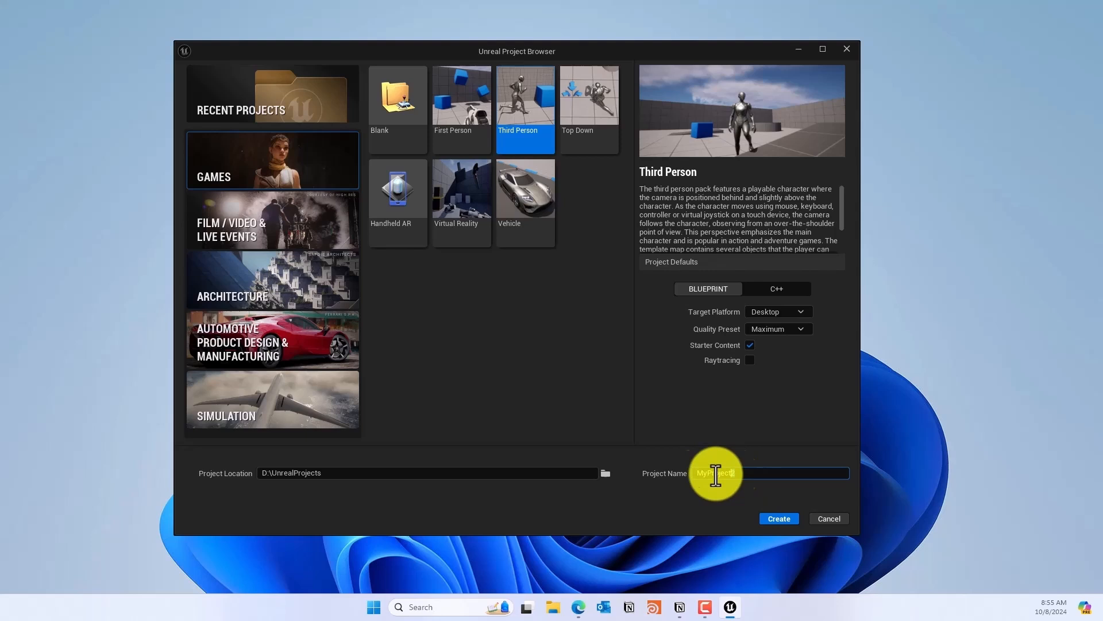
{"action": "type", "text": "Interactwater"}
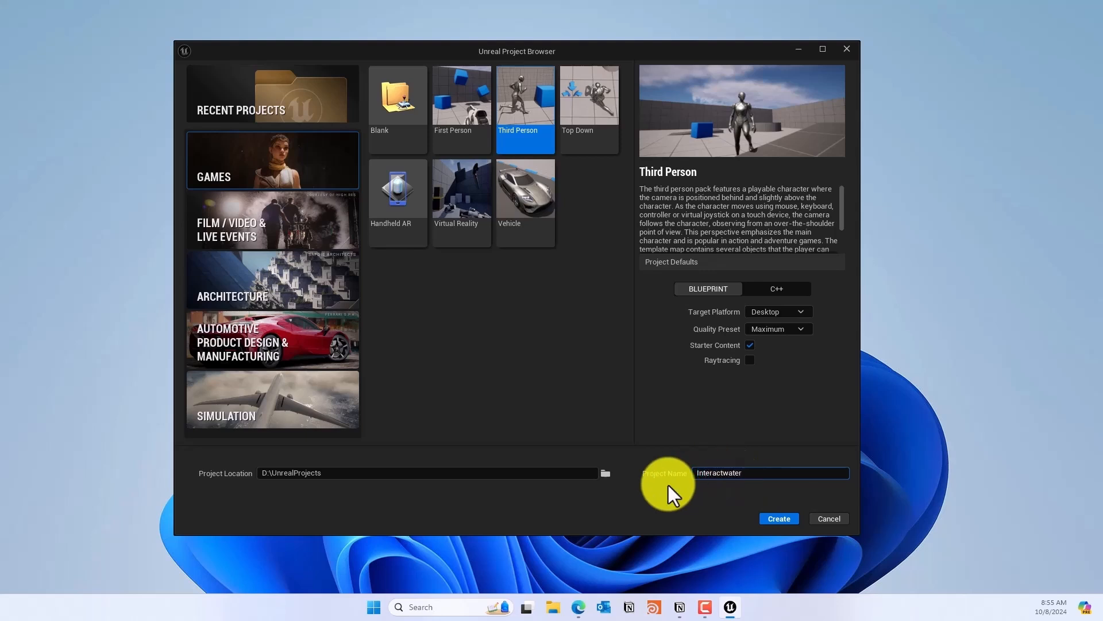
{"action": "left_click", "coordinate": [778, 518]}
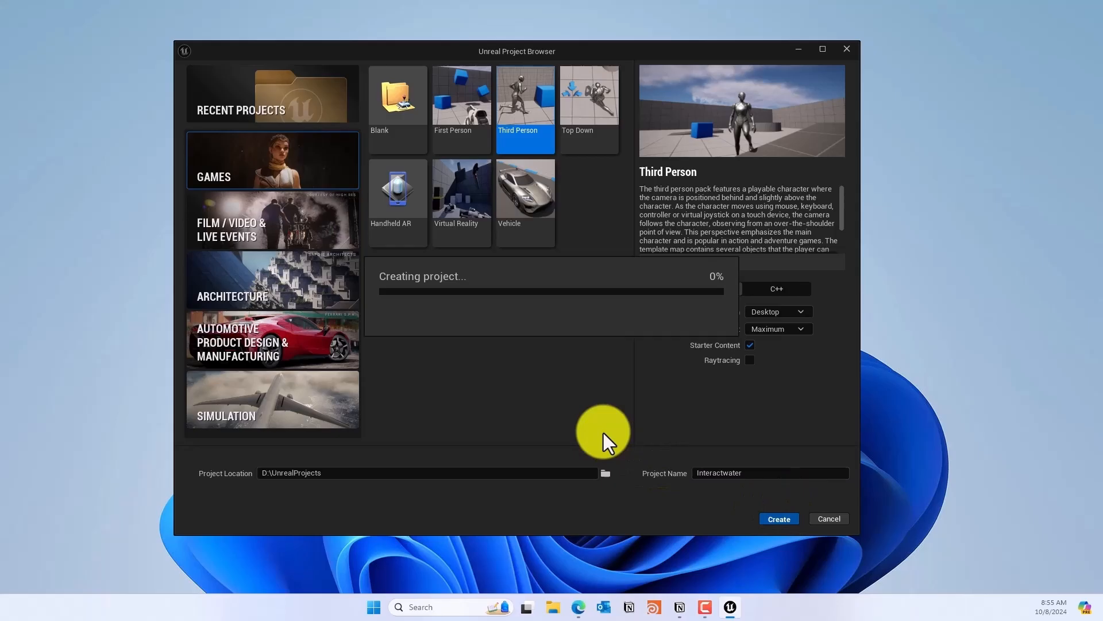
{"action": "left_click", "coordinate": [778, 518]}
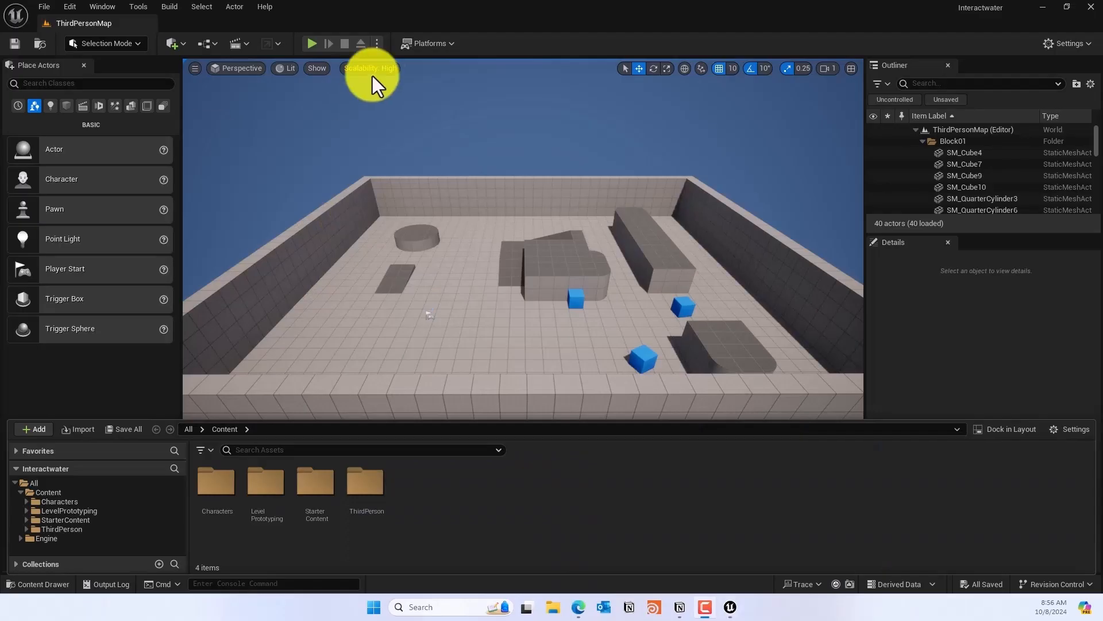
Enable the NiagaraFluids beta plugin from the Plugins list and restart the editor
{"action": "left_click", "coordinate": [68, 6]}
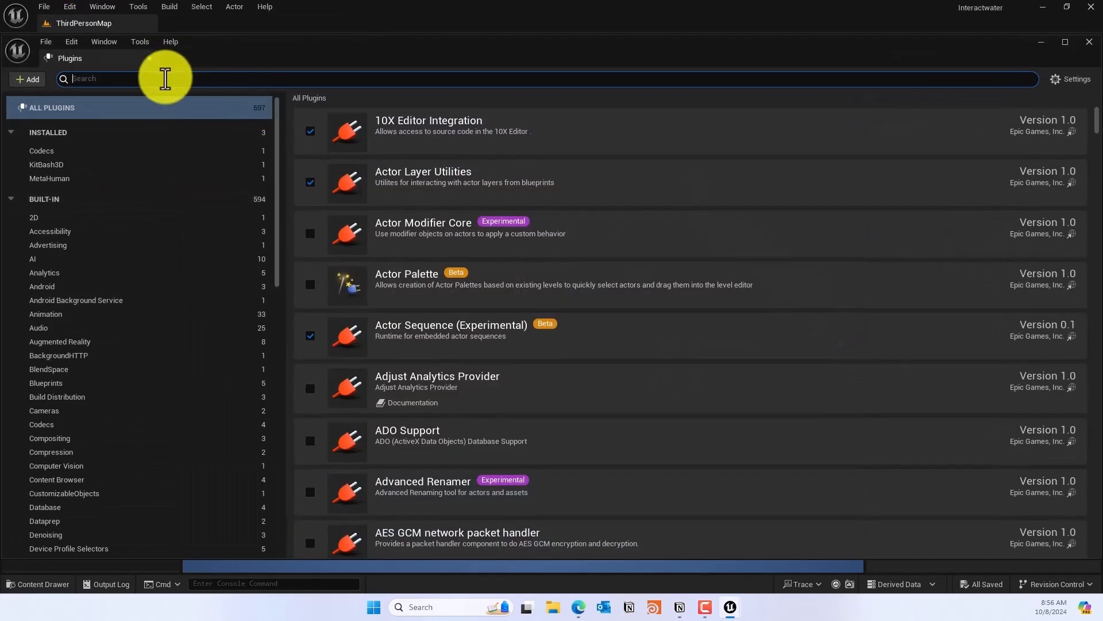
{"action": "type", "text": "Niag"}
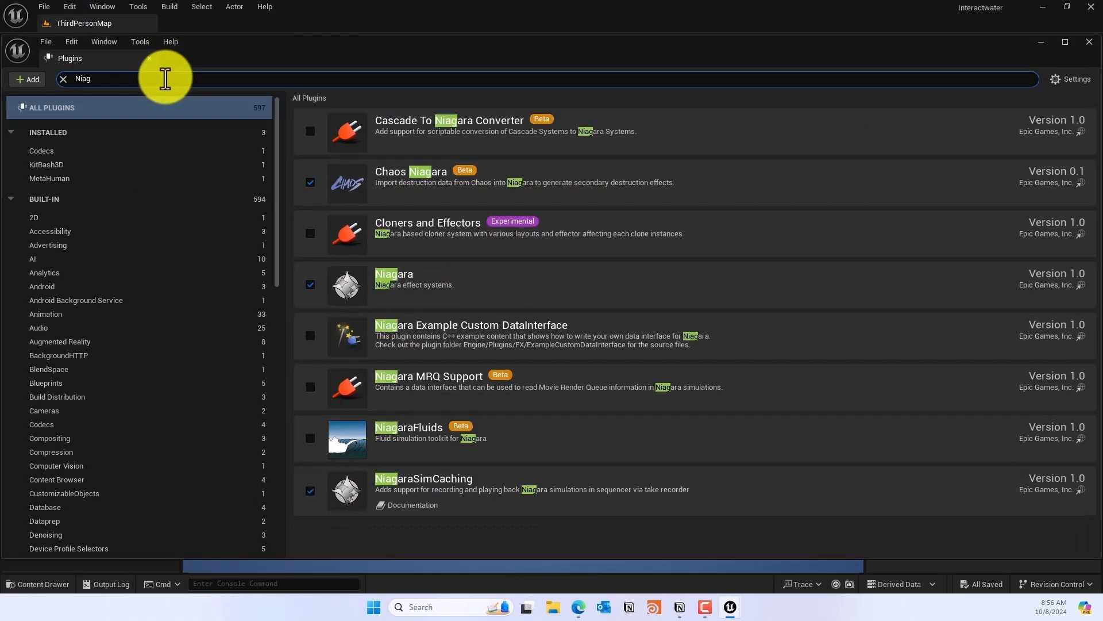
{"action": "mouse_move", "coordinate": [398, 440]}
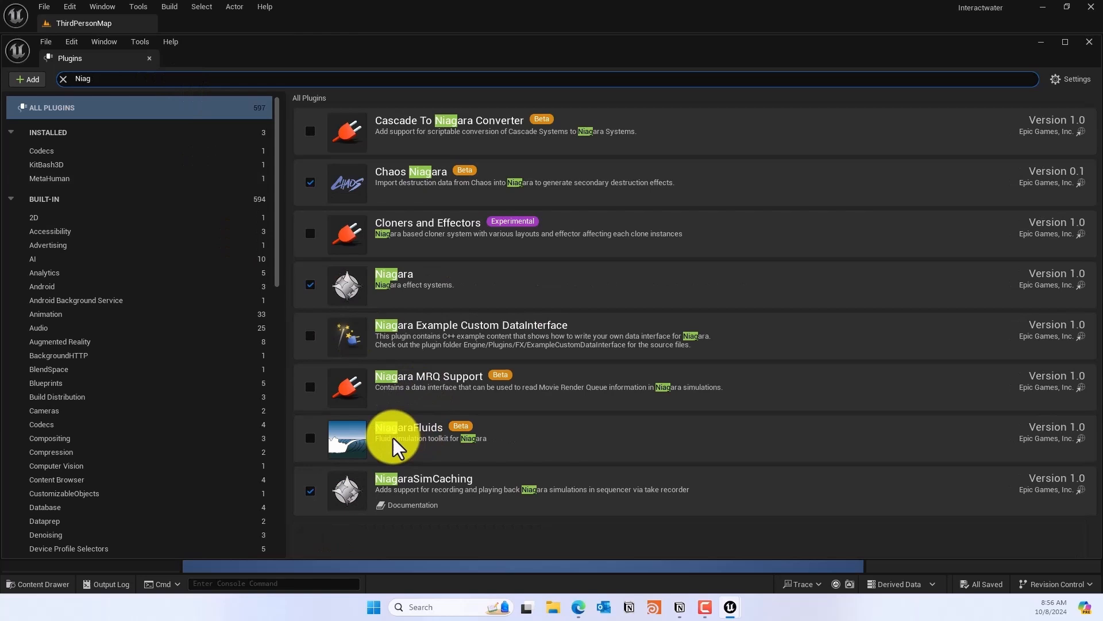
{"action": "left_click", "coordinate": [310, 439]}
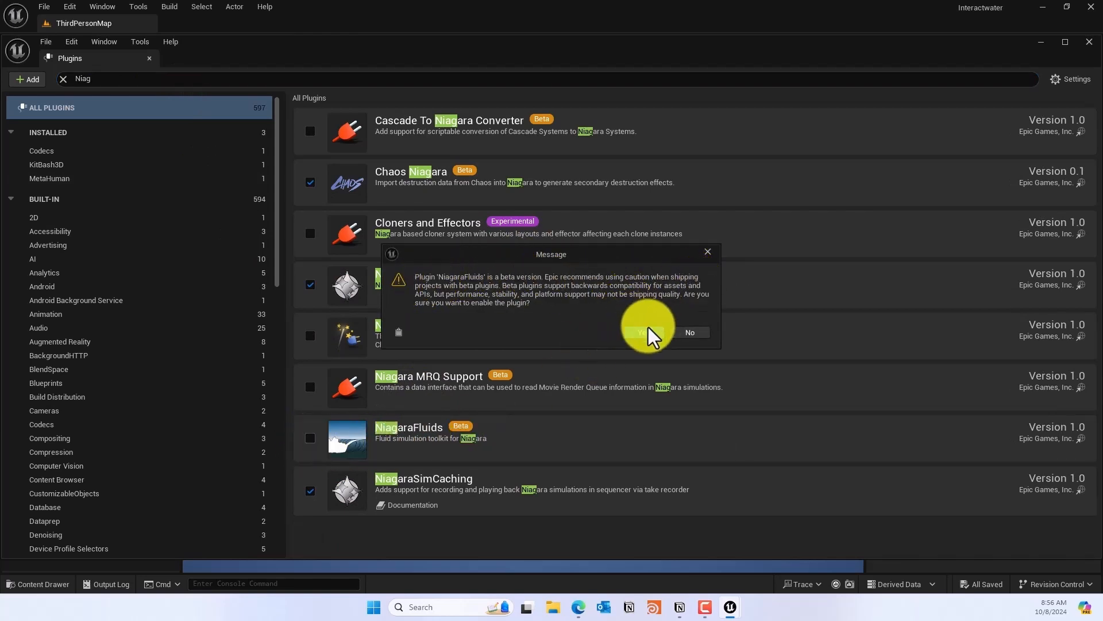
{"action": "left_click", "coordinate": [636, 332]}
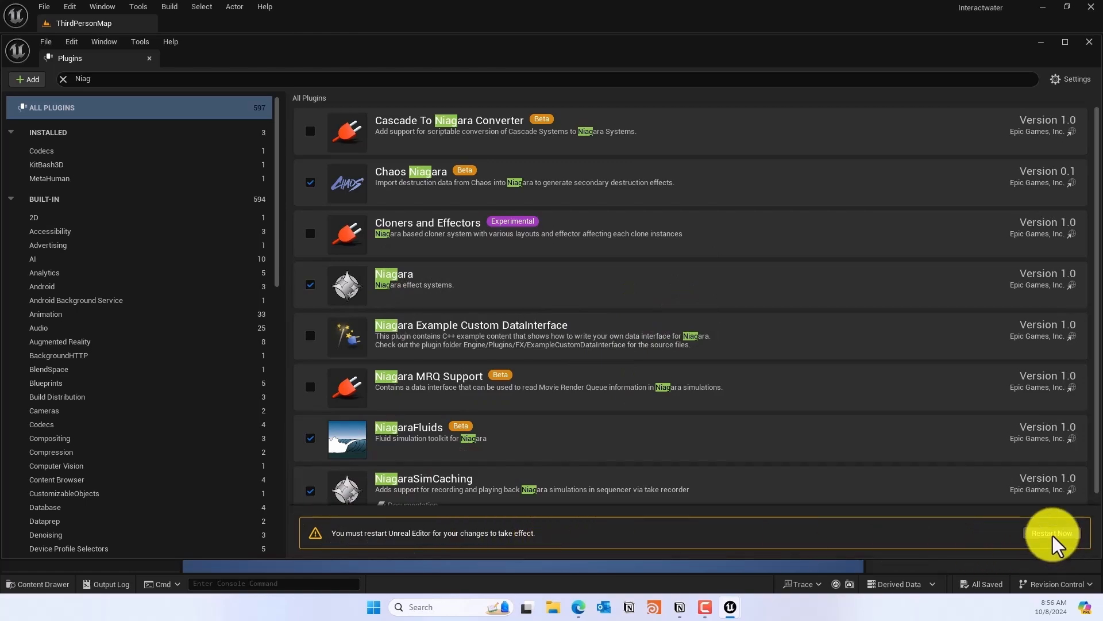
{"action": "left_click", "coordinate": [1051, 533]}
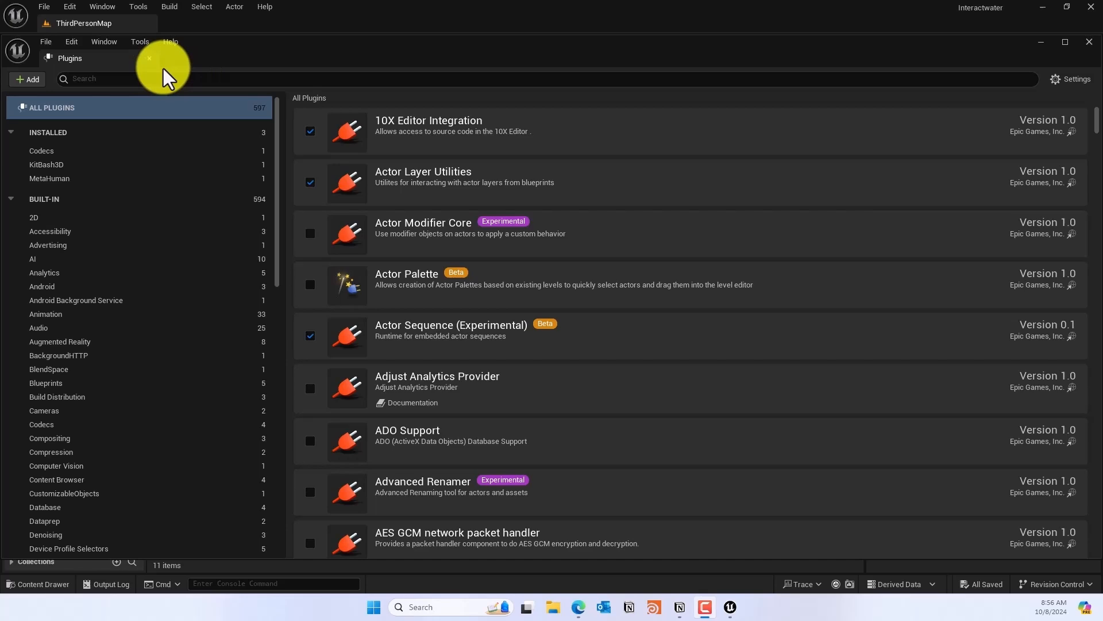
{"action": "left_click", "coordinate": [149, 59]}
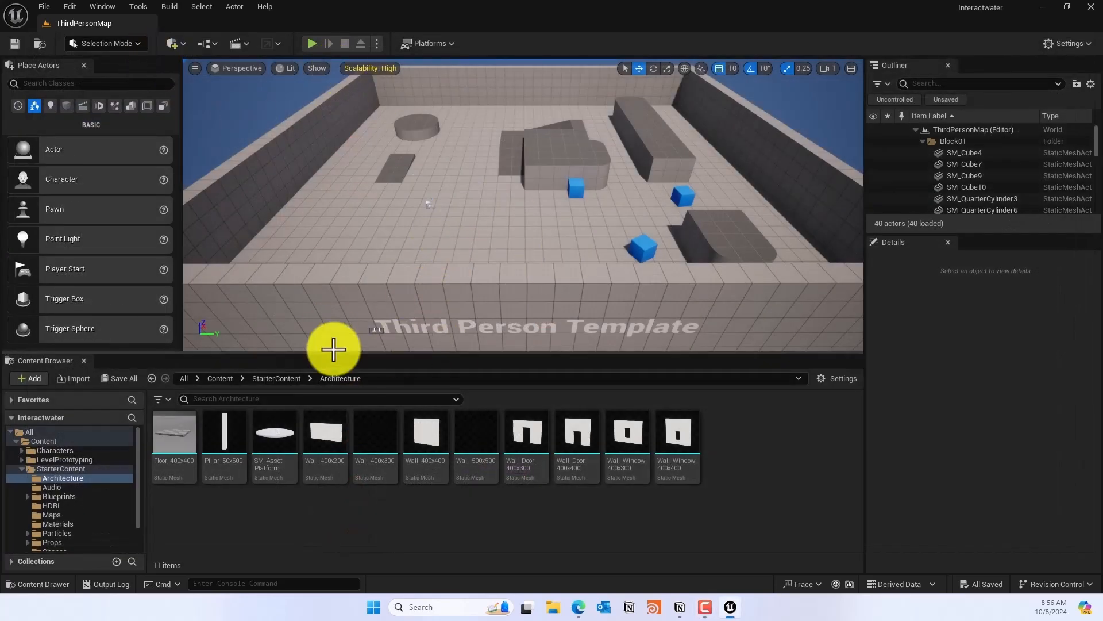
Create a Niagara system in Content from the Niagara Fluids > Shallow Water Grid2D_SW_Pool template
{"action": "left_click", "coordinate": [42, 441]}
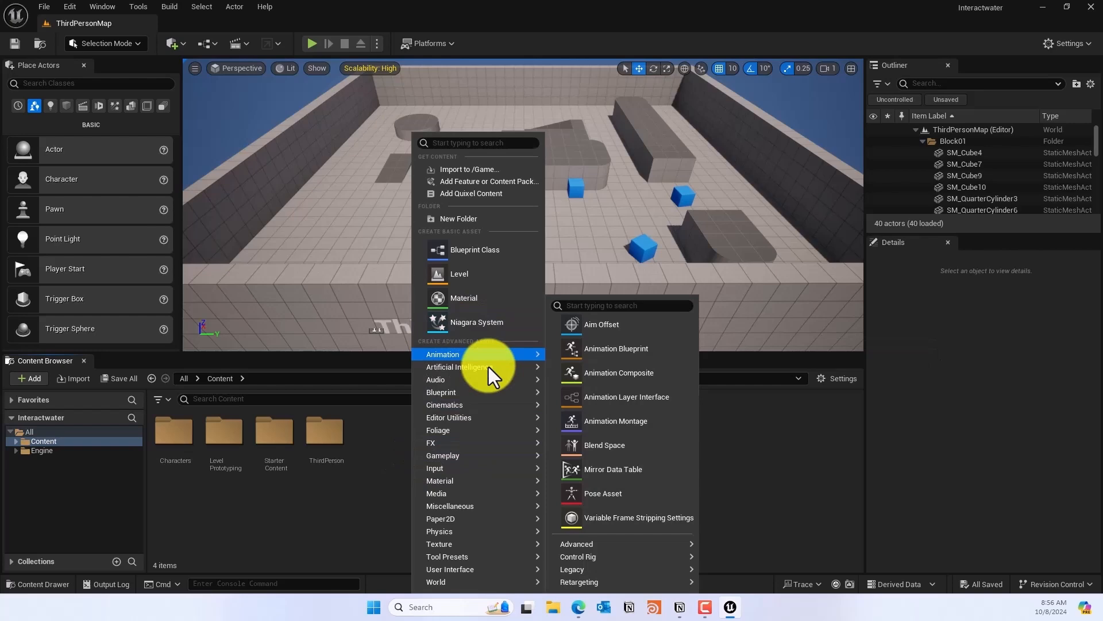
{"action": "left_click", "coordinate": [477, 322]}
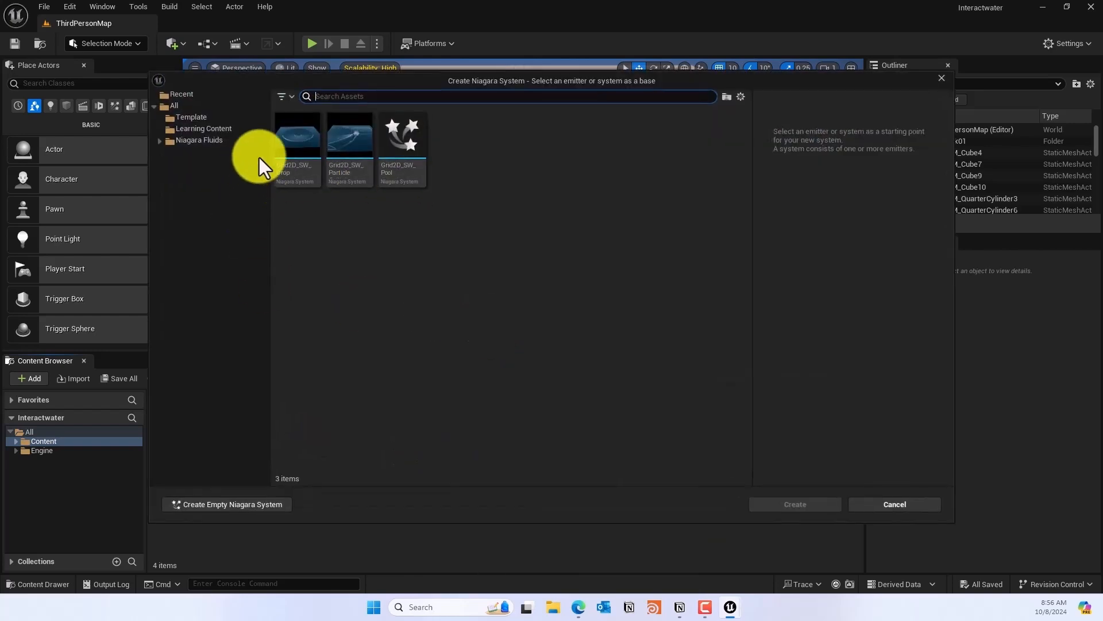
{"action": "mouse_move", "coordinate": [210, 148]}
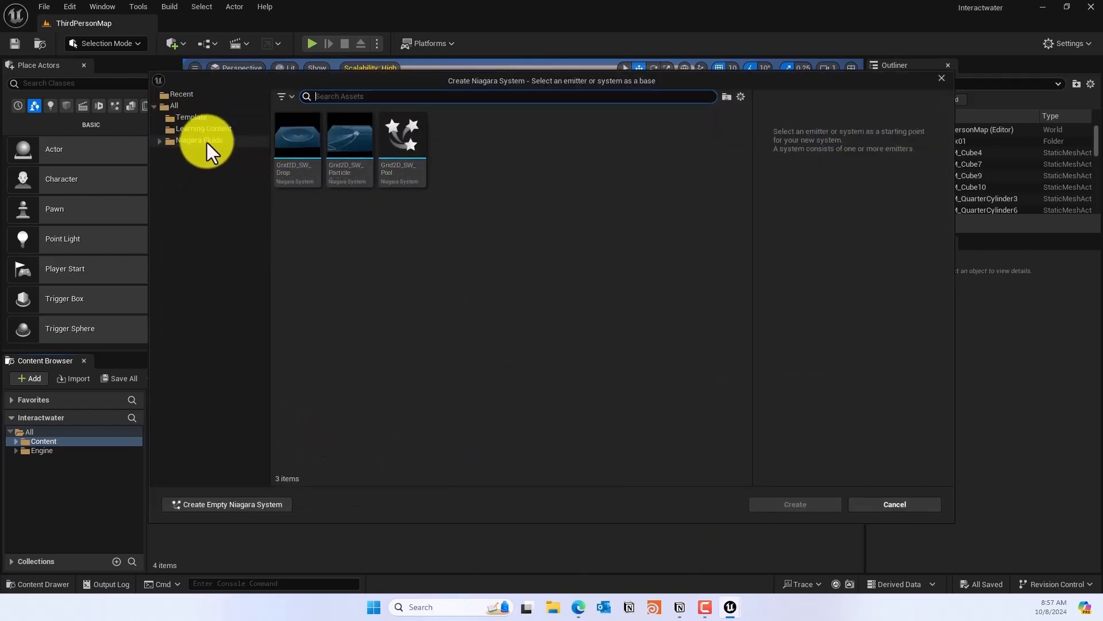
{"action": "left_click", "coordinate": [200, 140]}
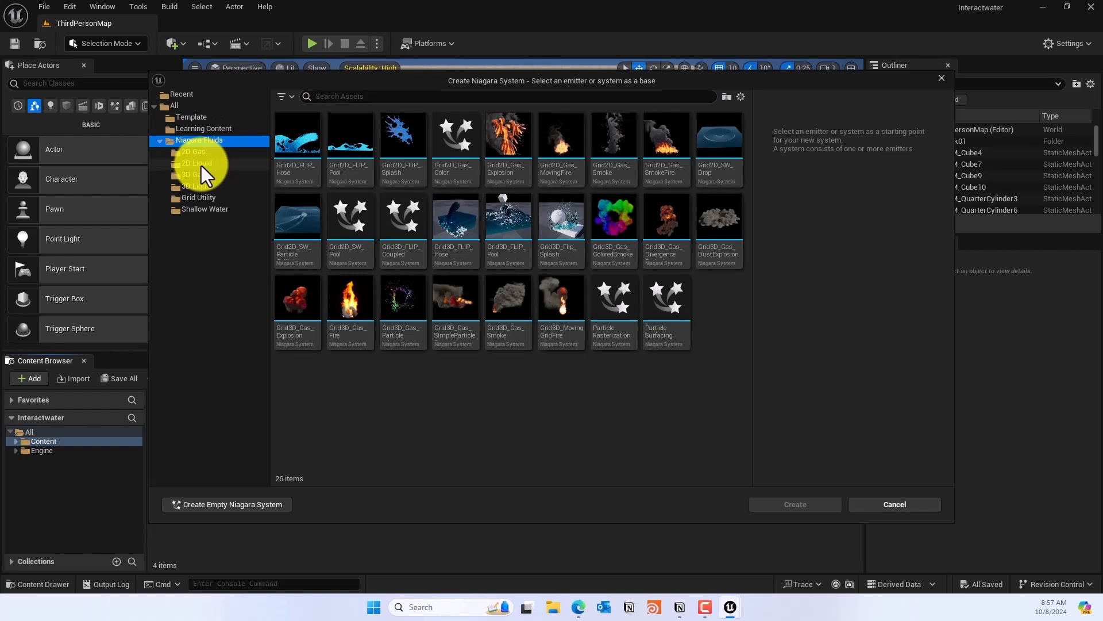
{"action": "left_click", "coordinate": [204, 210]}
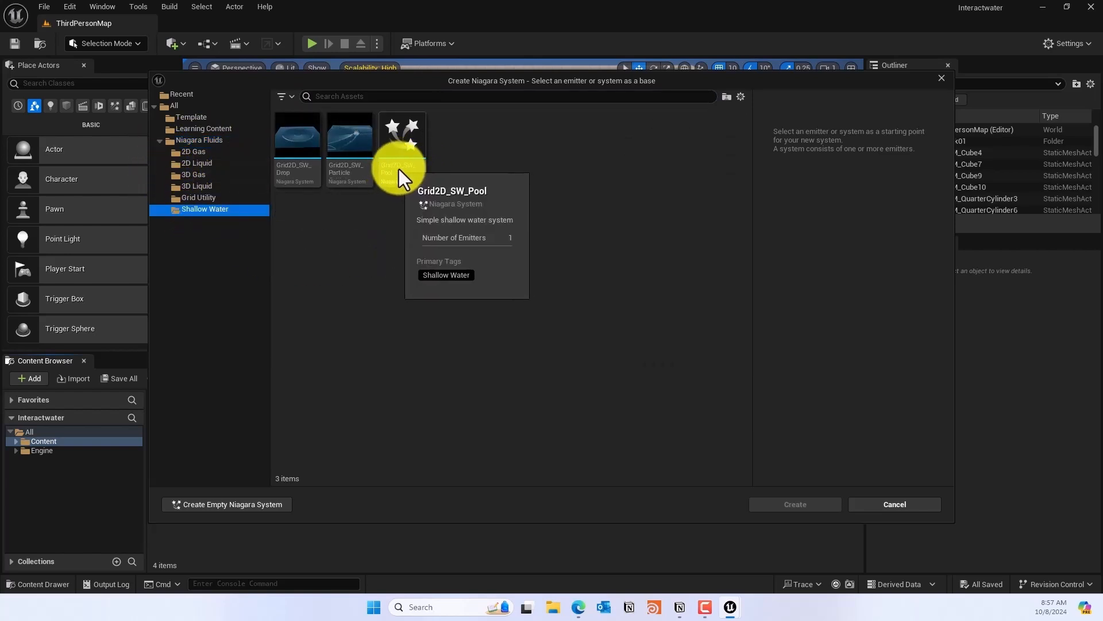
{"action": "left_click", "coordinate": [401, 137]}
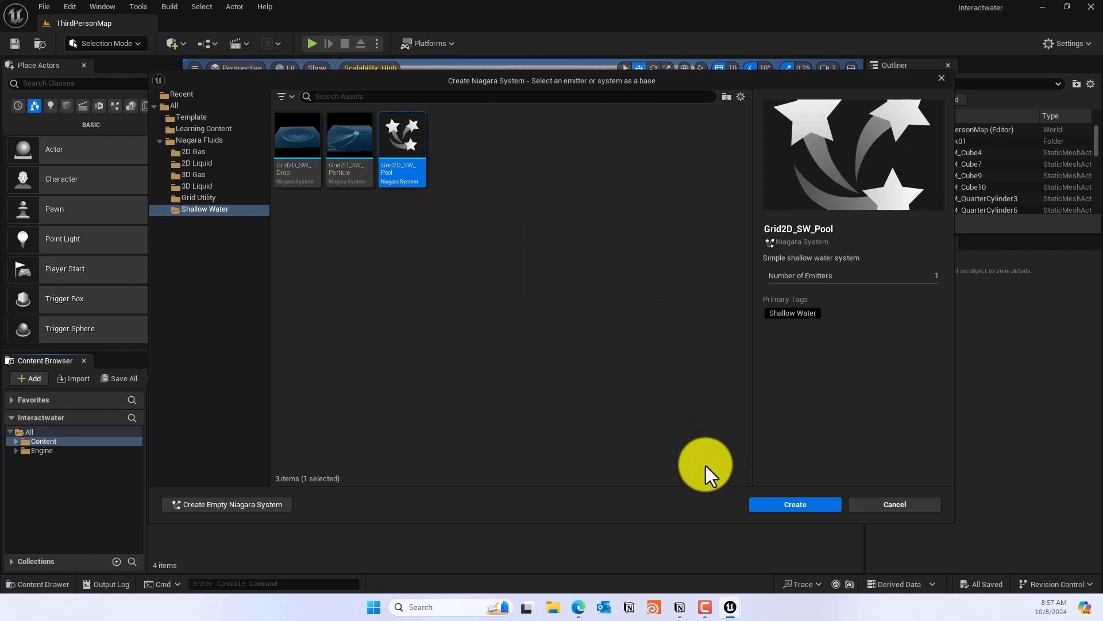
{"action": "mouse_move", "coordinate": [794, 504]}
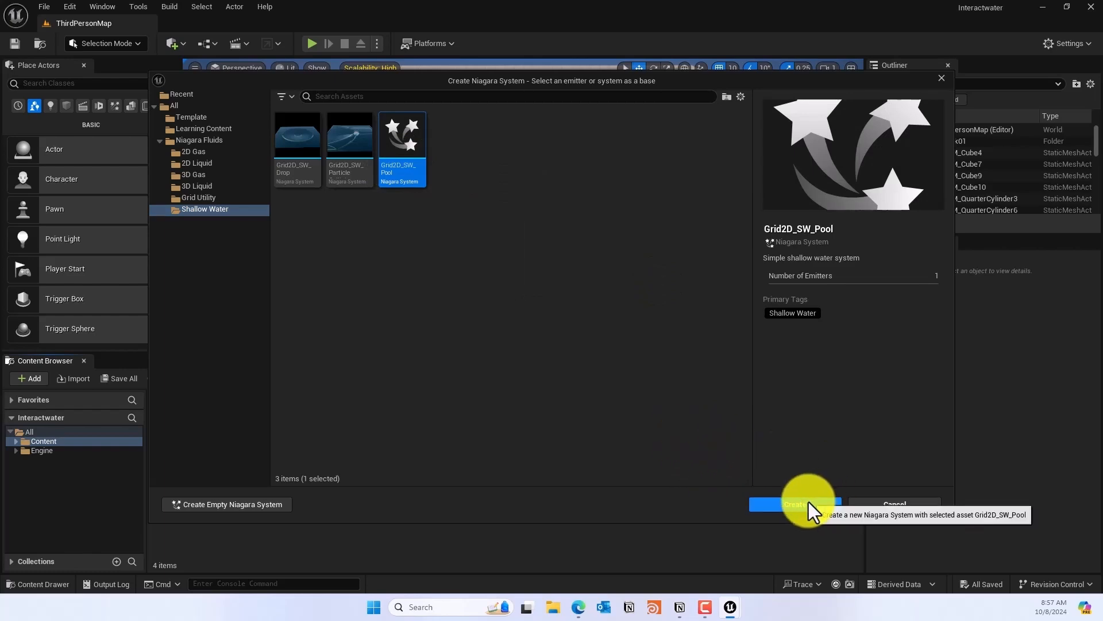
{"action": "left_click", "coordinate": [794, 504]}
{"action": "type", "text": "ShallowW"}
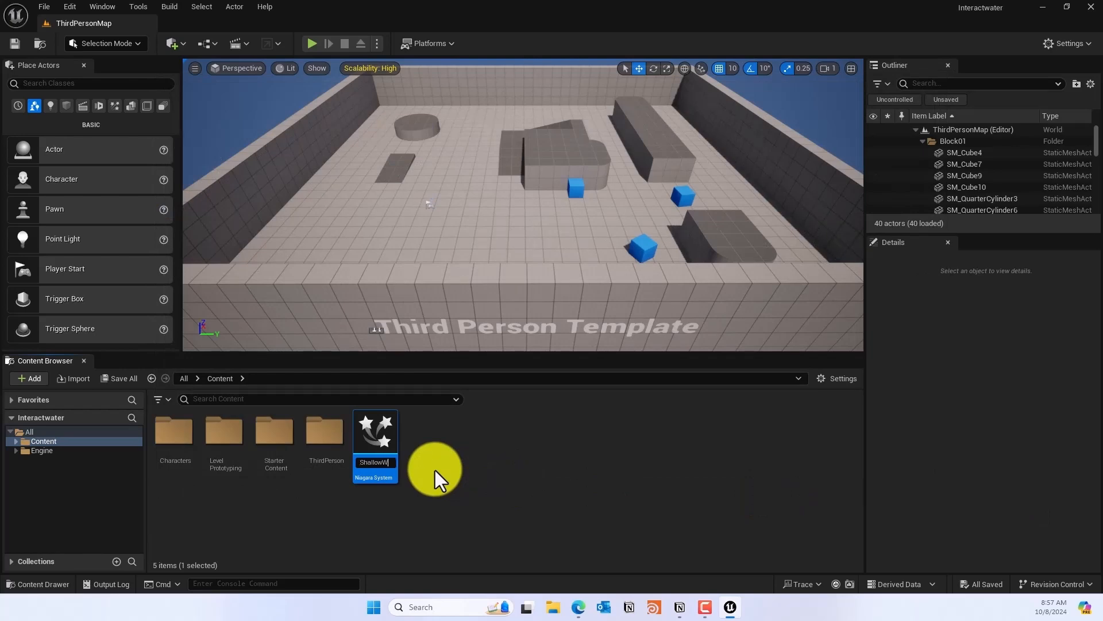
Name the asset NS_ShallowWater, place it in the level at Z 50, and play to test
{"action": "key", "text": "Return"}
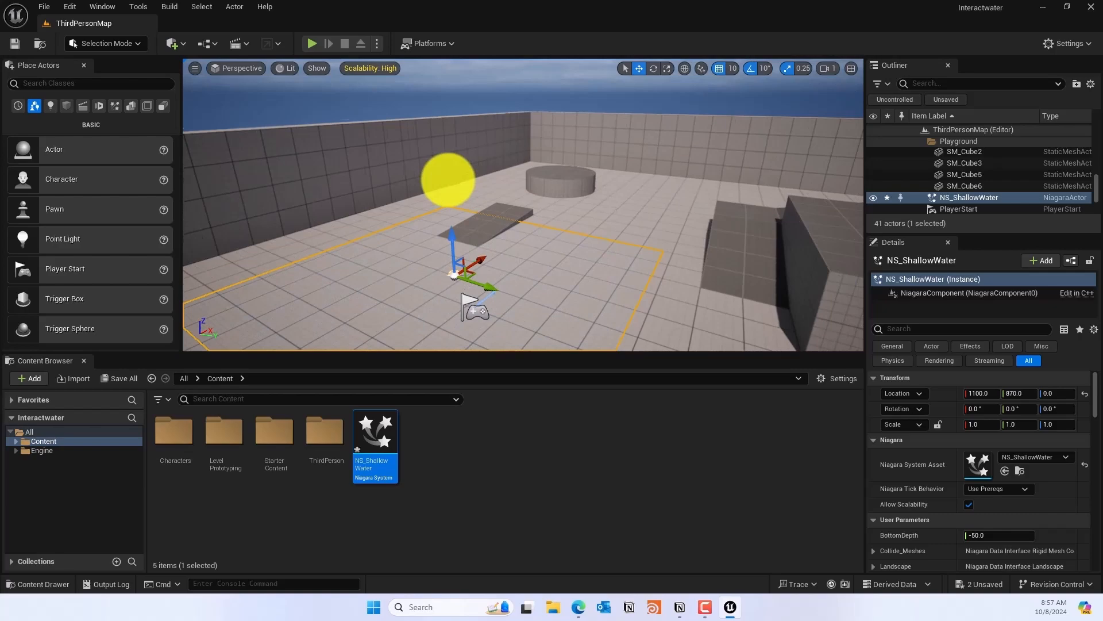
{"action": "key", "text": "delete"}
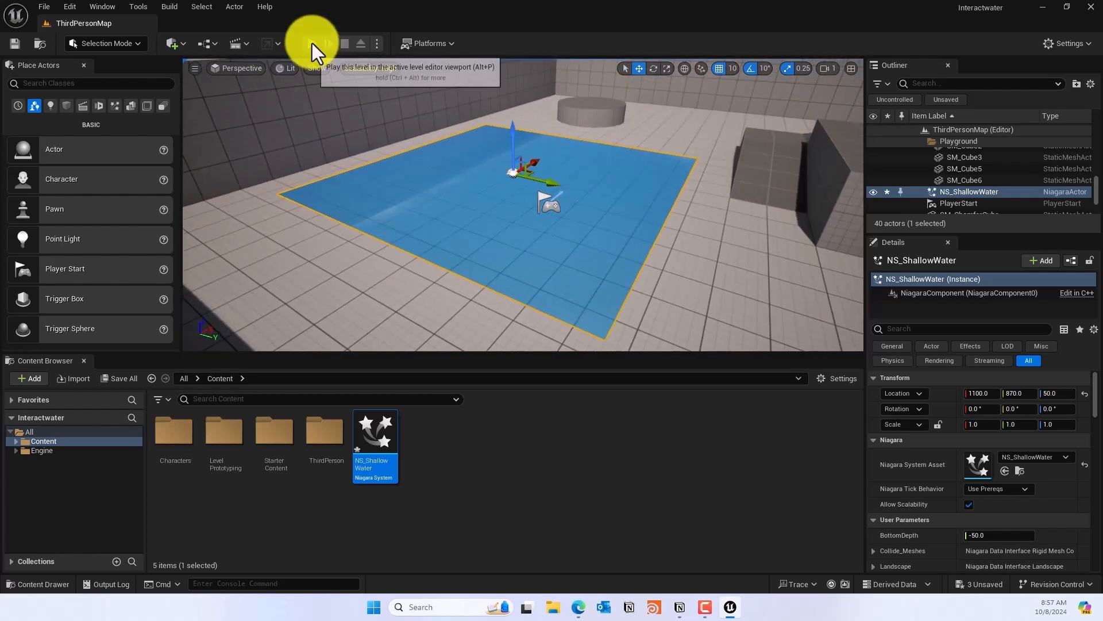
{"action": "left_click", "coordinate": [311, 43]}
{"action": "type", "text": "tag"}
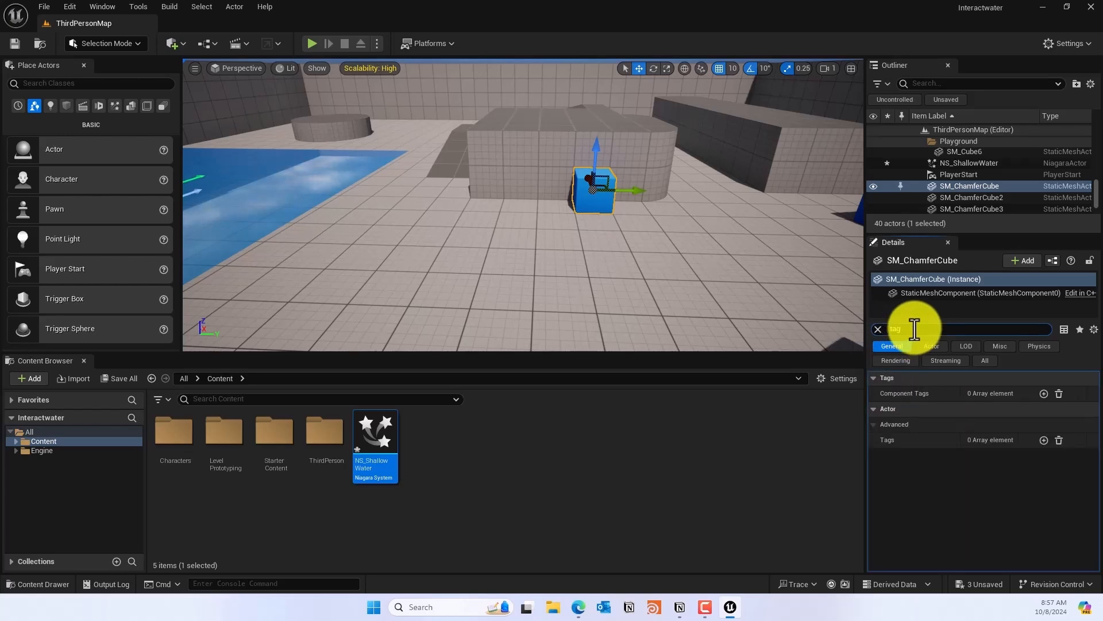
Add the actor tag 'collider' to the chamfer cube and move it into the pool
{"action": "left_click", "coordinate": [1043, 440]}
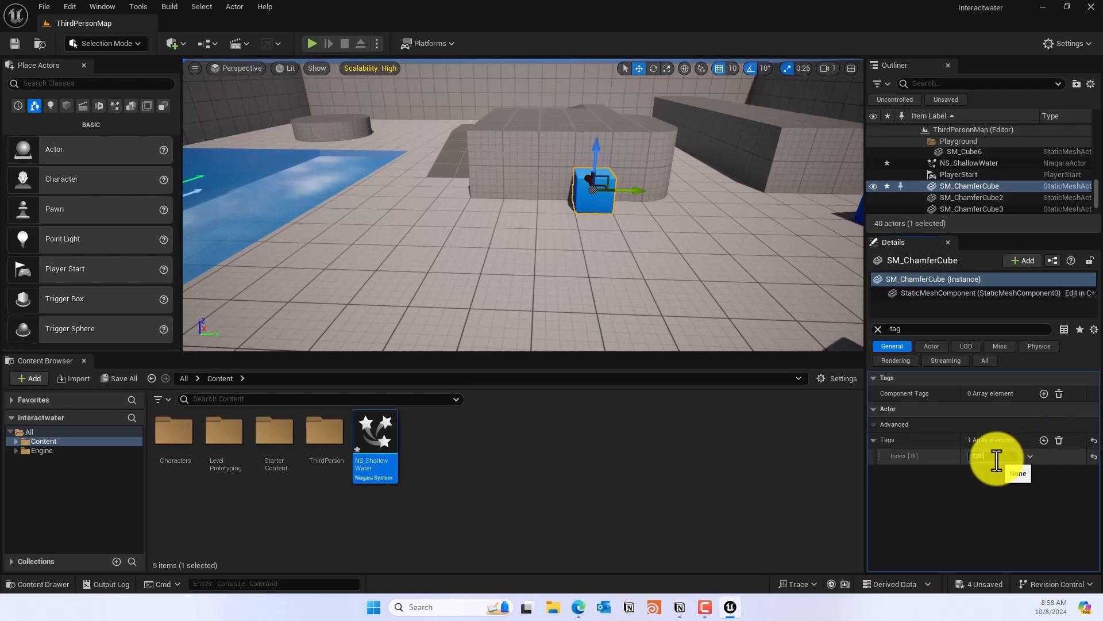
{"action": "type", "text": "collider"}
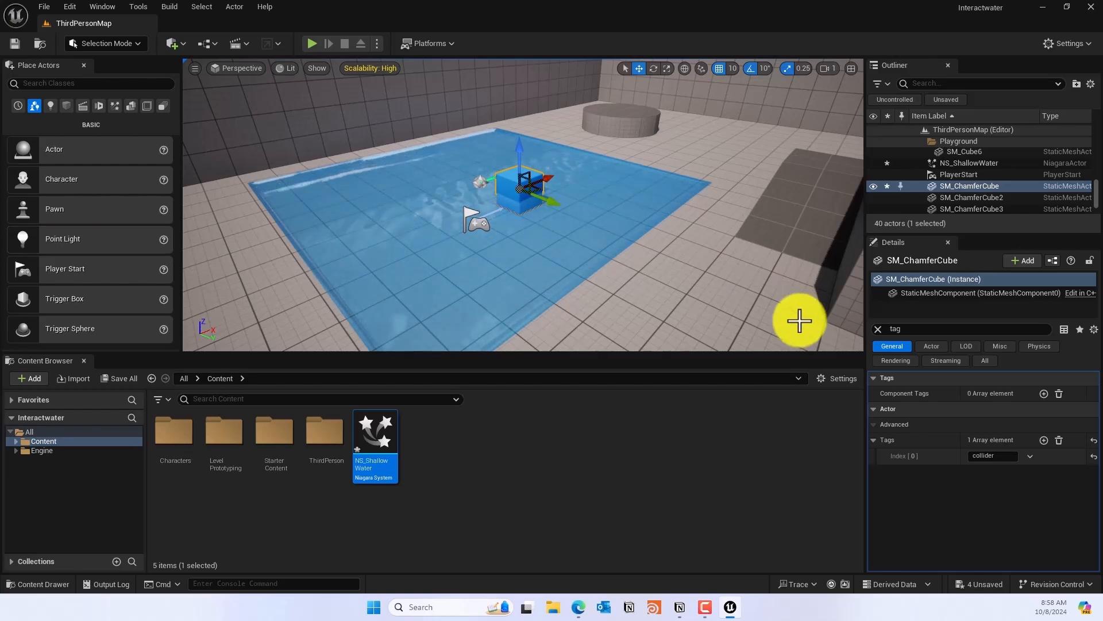
Select NS_ShallowWater and browse its User Parameters for BottomDepth -20 and ResolutionMaxAxis 512
{"action": "left_click", "coordinate": [969, 162]}
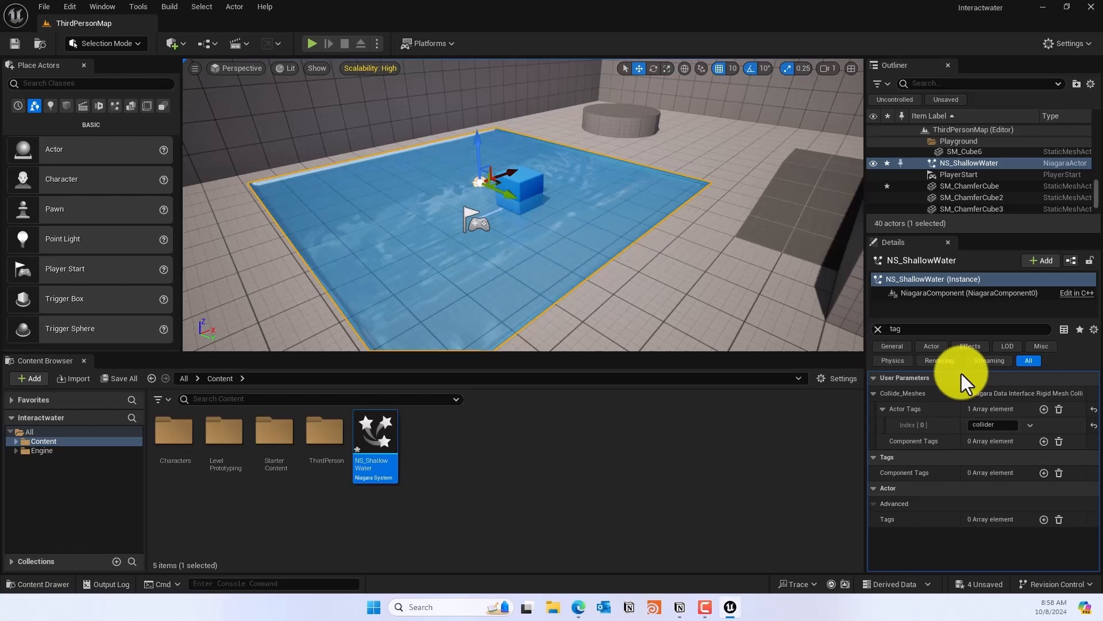
{"action": "left_click", "coordinate": [878, 329]}
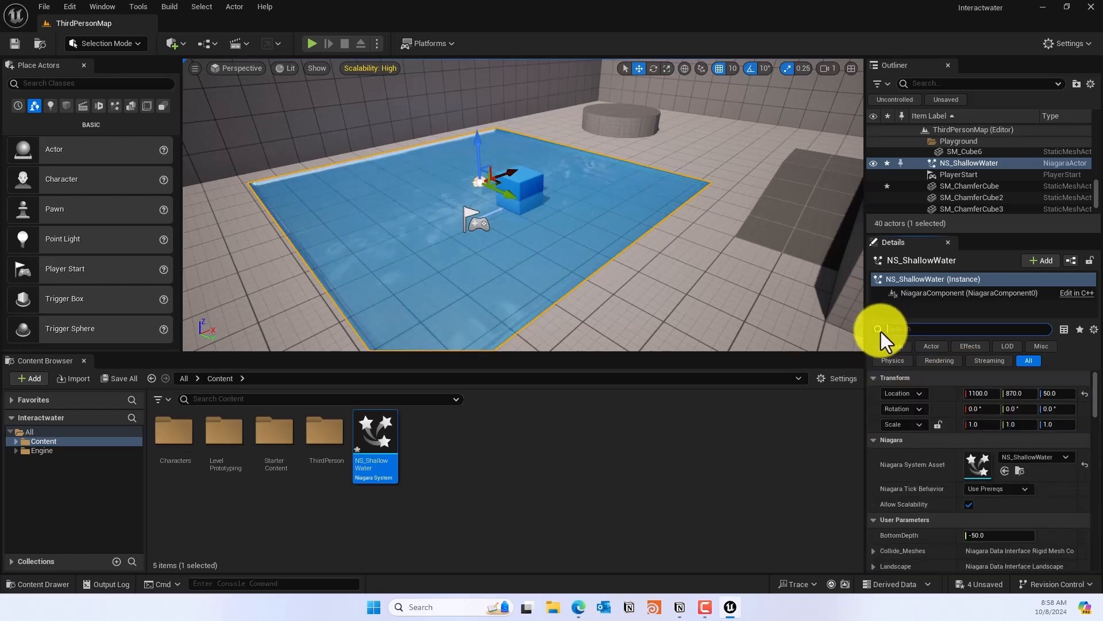
{"action": "scroll", "scroll_direction": "down", "scroll_amount": 3}
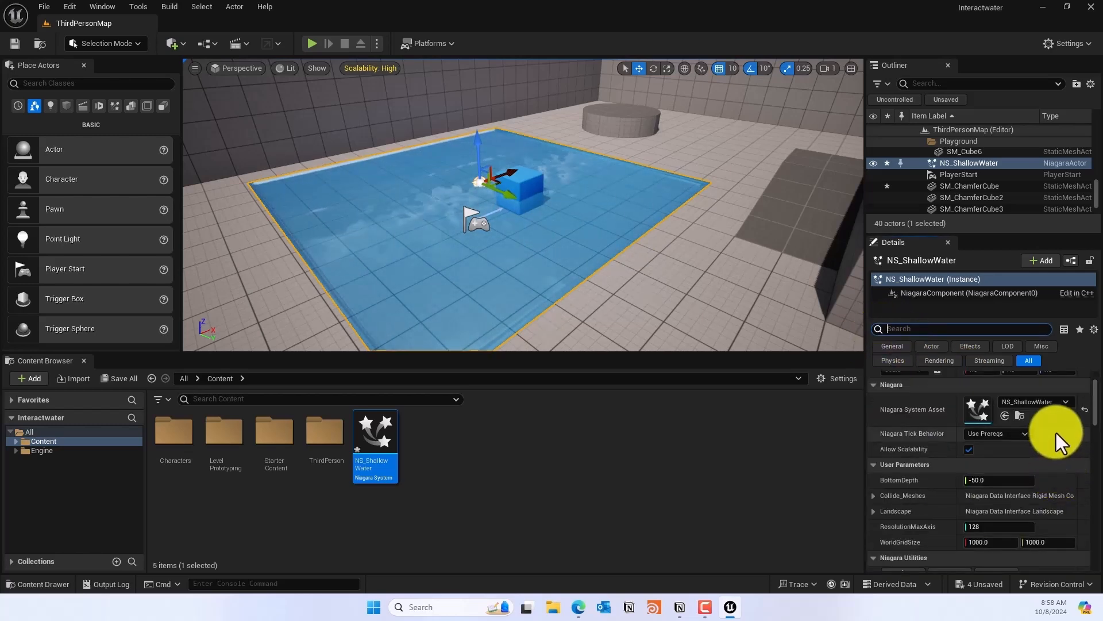
{"action": "mouse_move", "coordinate": [1078, 473]}
{"action": "type", "text": "512"}
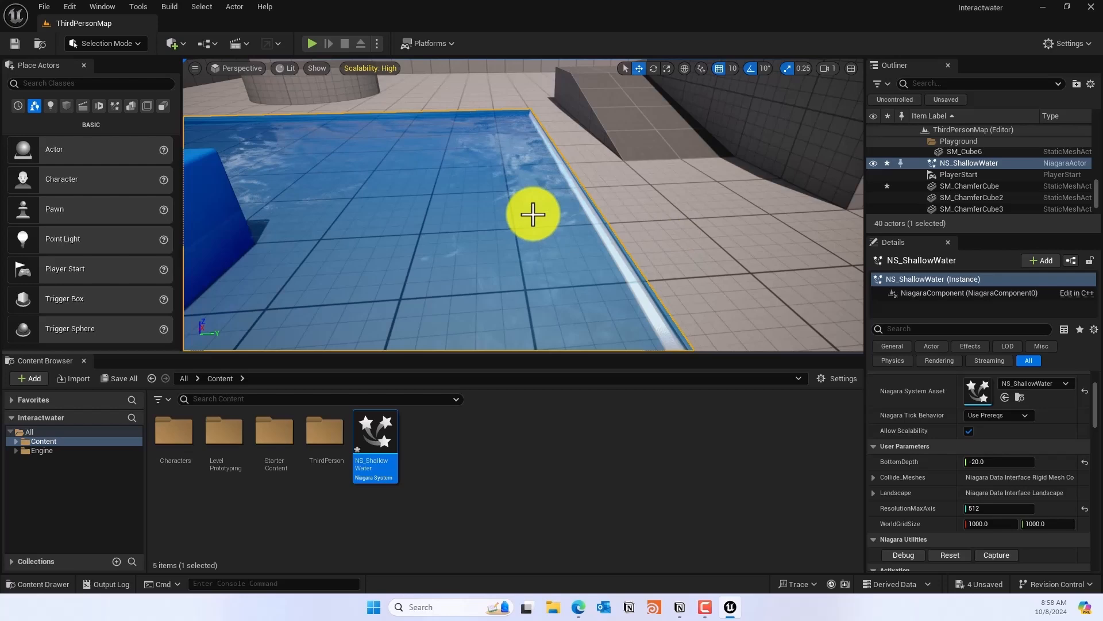
{"action": "mouse_move", "coordinate": [580, 227]}
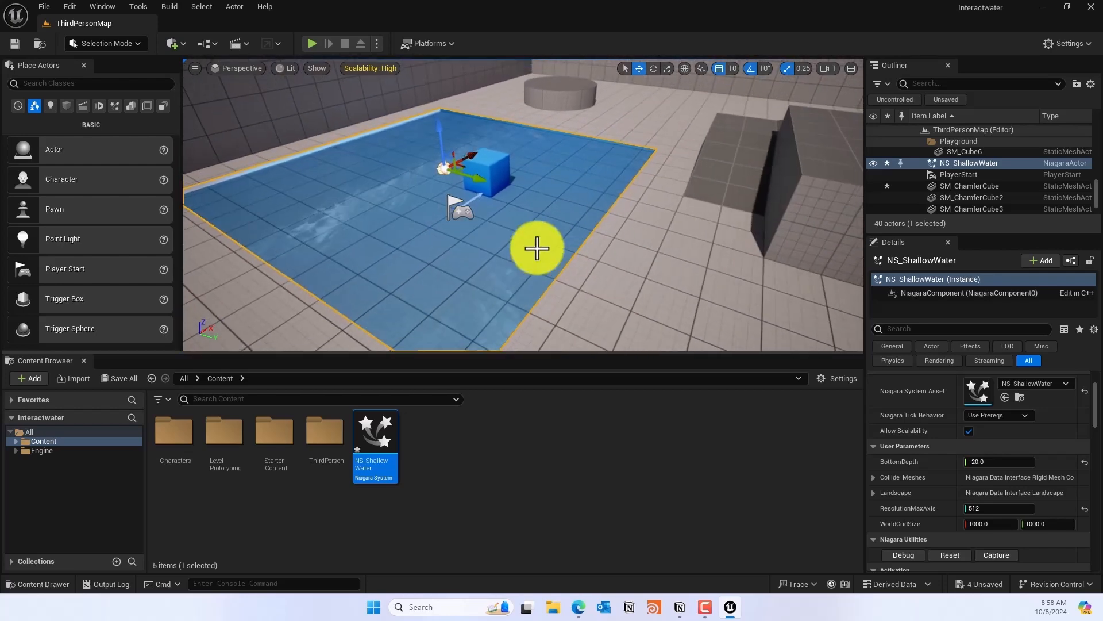
{"action": "mouse_move", "coordinate": [348, 489]}
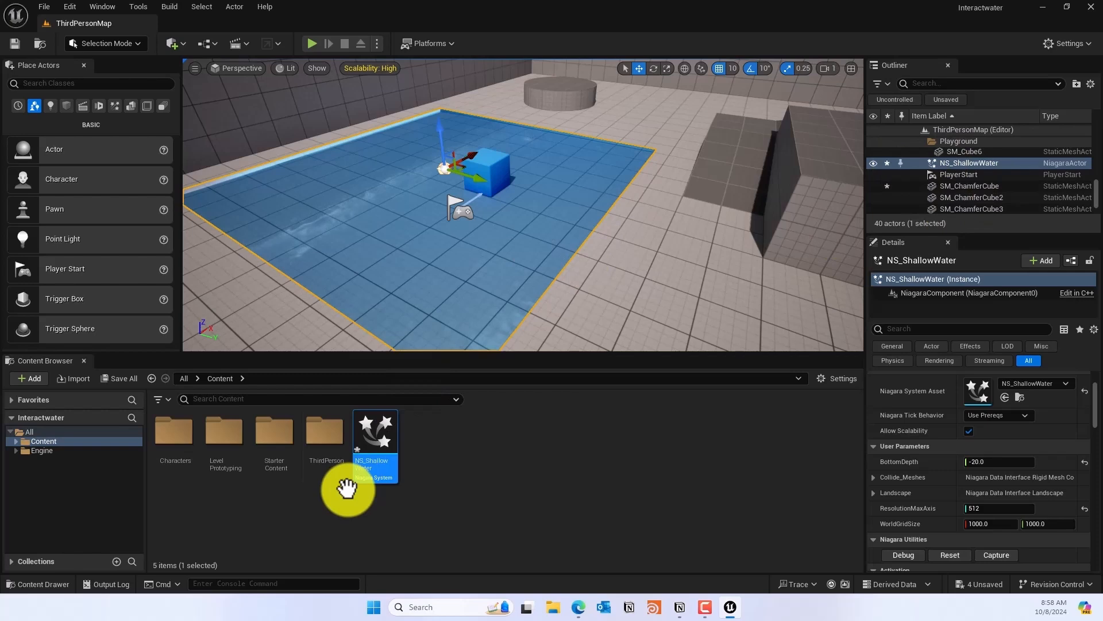
Recompile NS_ShallowWater so the pool shows ripple trails around the cube
{"action": "double_click", "coordinate": [374, 436]}
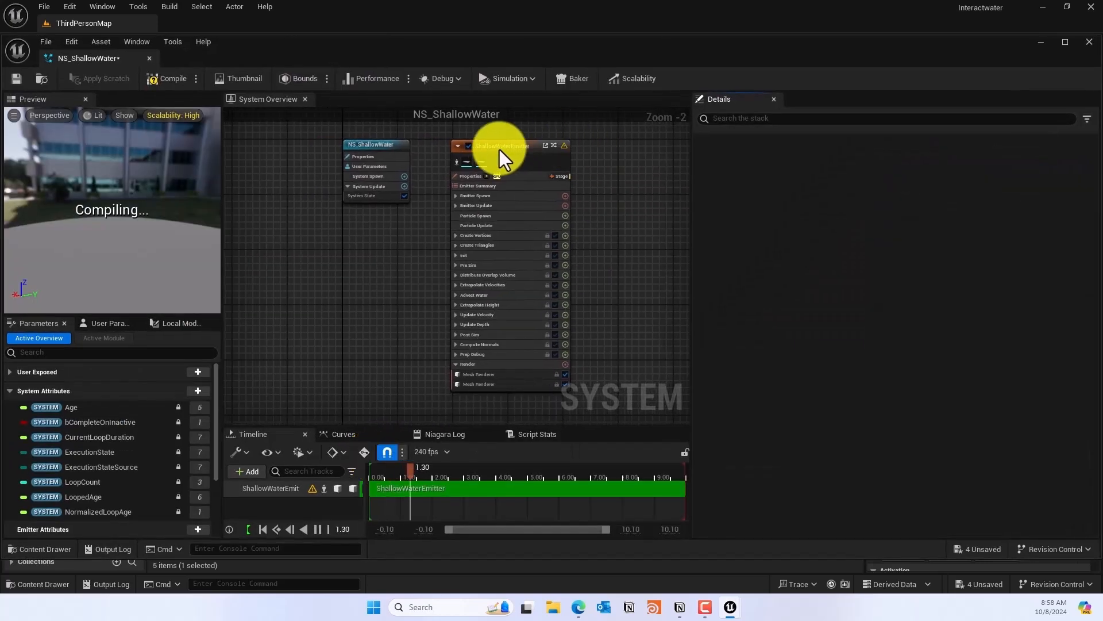
{"action": "left_click", "coordinate": [501, 146]}
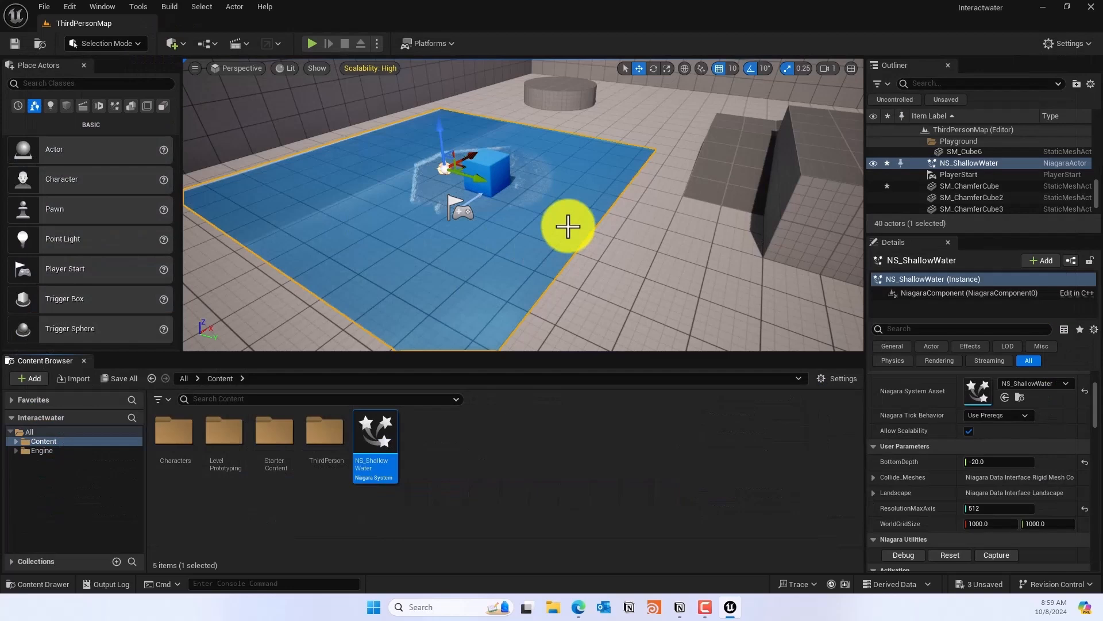
{"action": "mouse_move", "coordinate": [368, 150]}
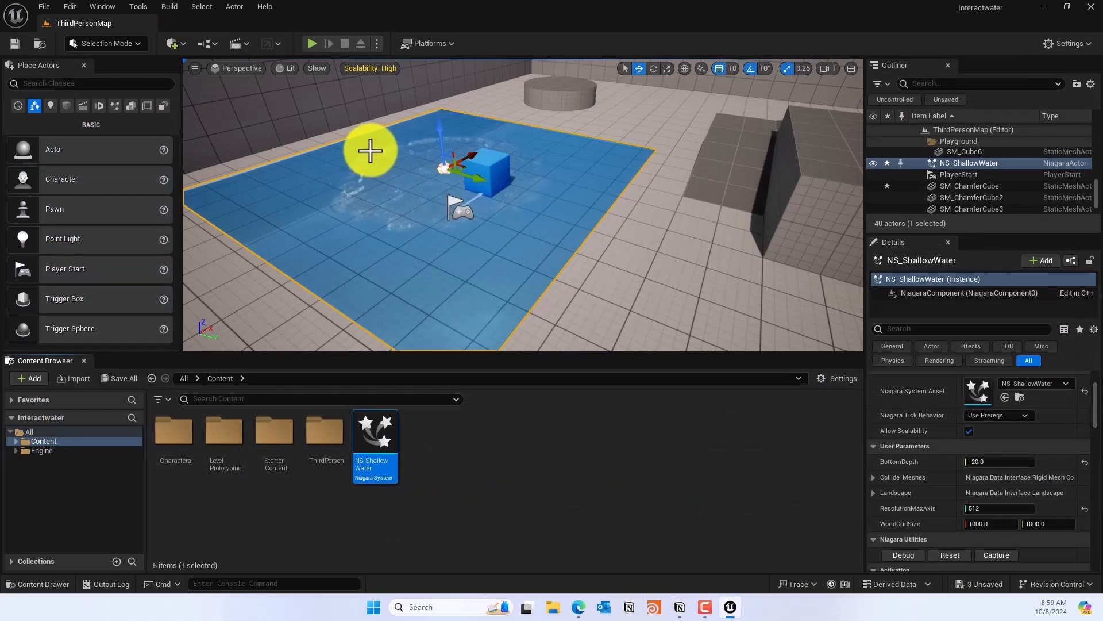
{"action": "mouse_move", "coordinate": [658, 244]}
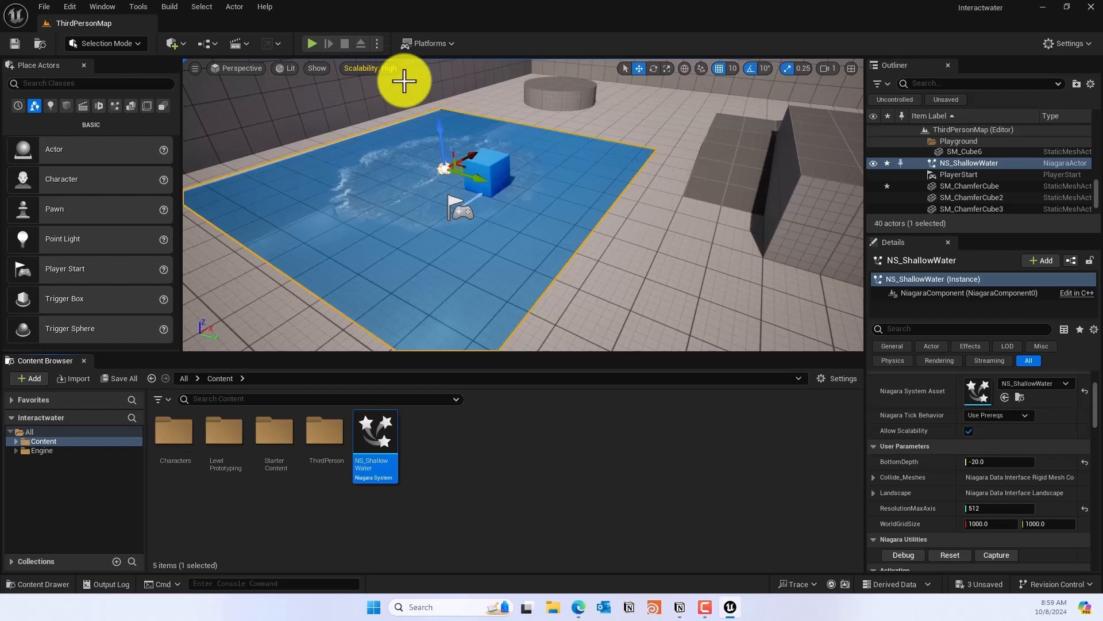
Reset the NS_ShallowWater simulation, leaving bare floor around the cube
{"action": "left_click", "coordinate": [311, 43]}
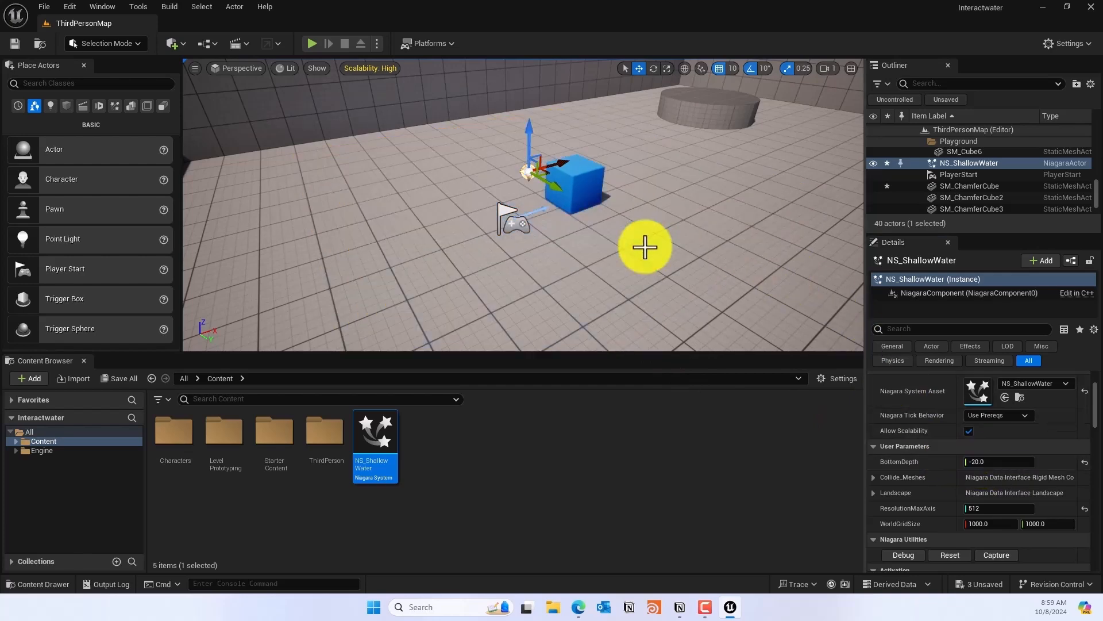
Toggle Dissipate Waves Near Edge in the NS_ShallowWater emitter settings
{"action": "double_click", "coordinate": [375, 436]}
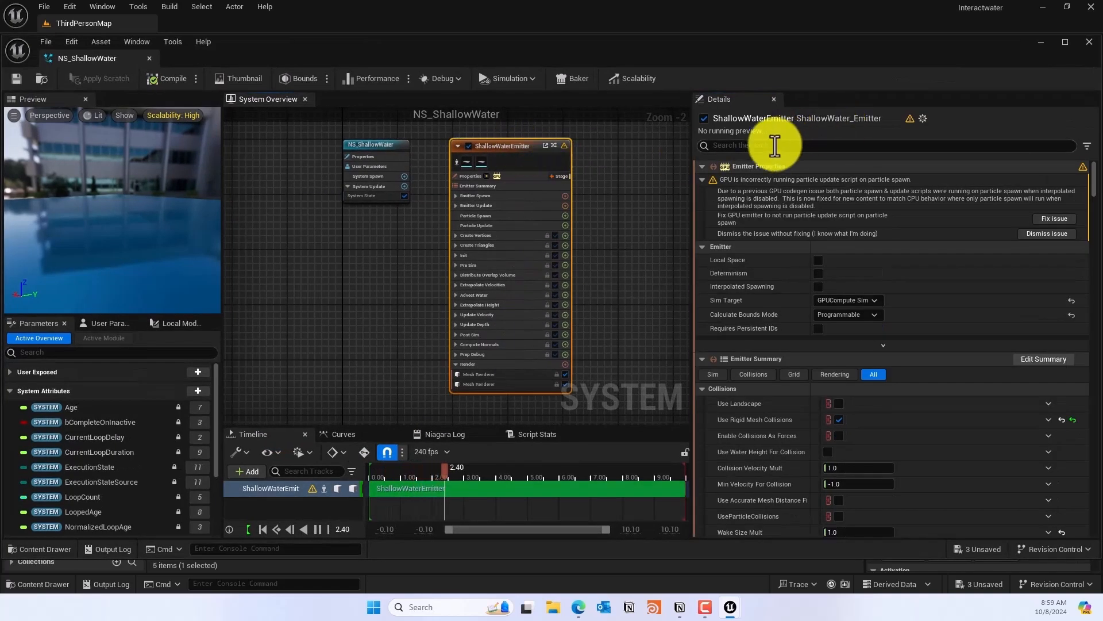
{"action": "type", "text": "waves"}
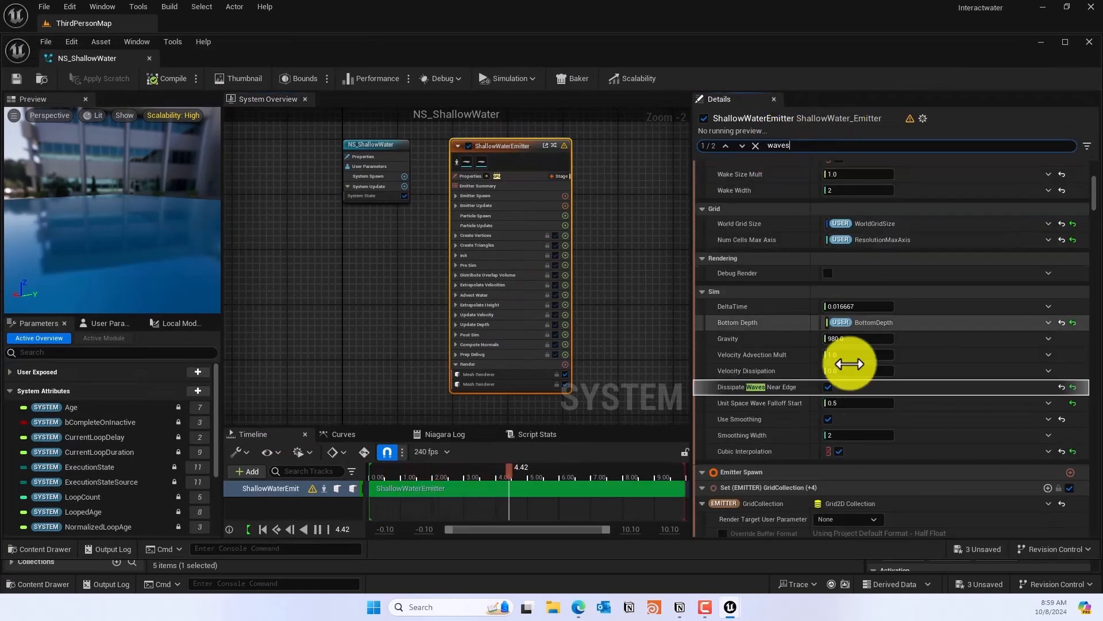
{"action": "left_click", "coordinate": [828, 386]}
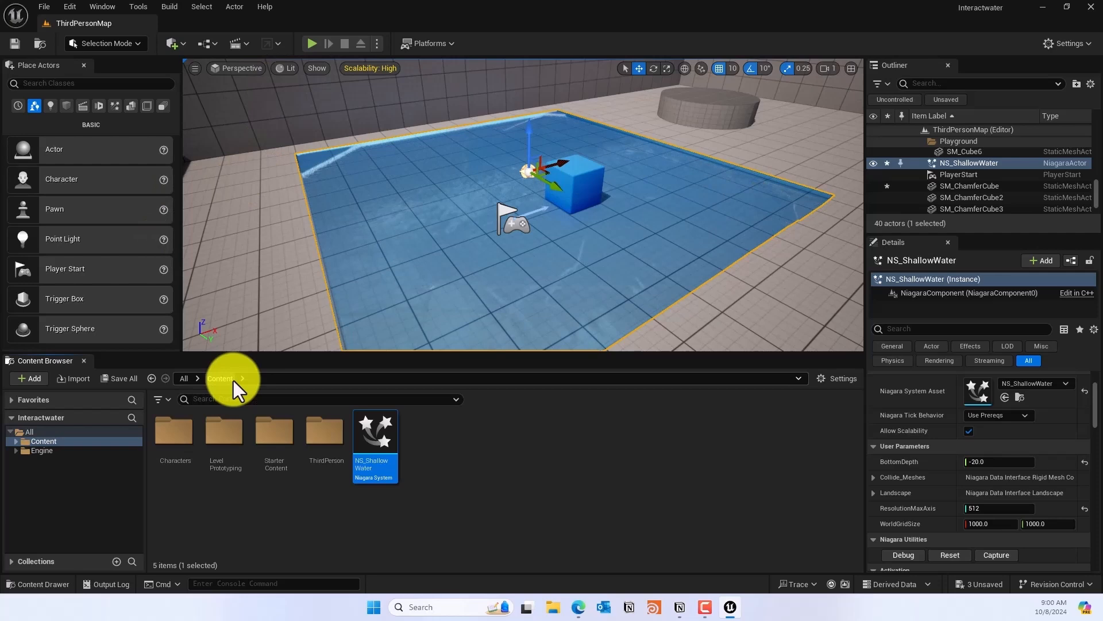
Add an Actor Tags element to BP_ThirdPersonCharacter in ThirdPerson > Blueprints
{"action": "left_click", "coordinate": [18, 441]}
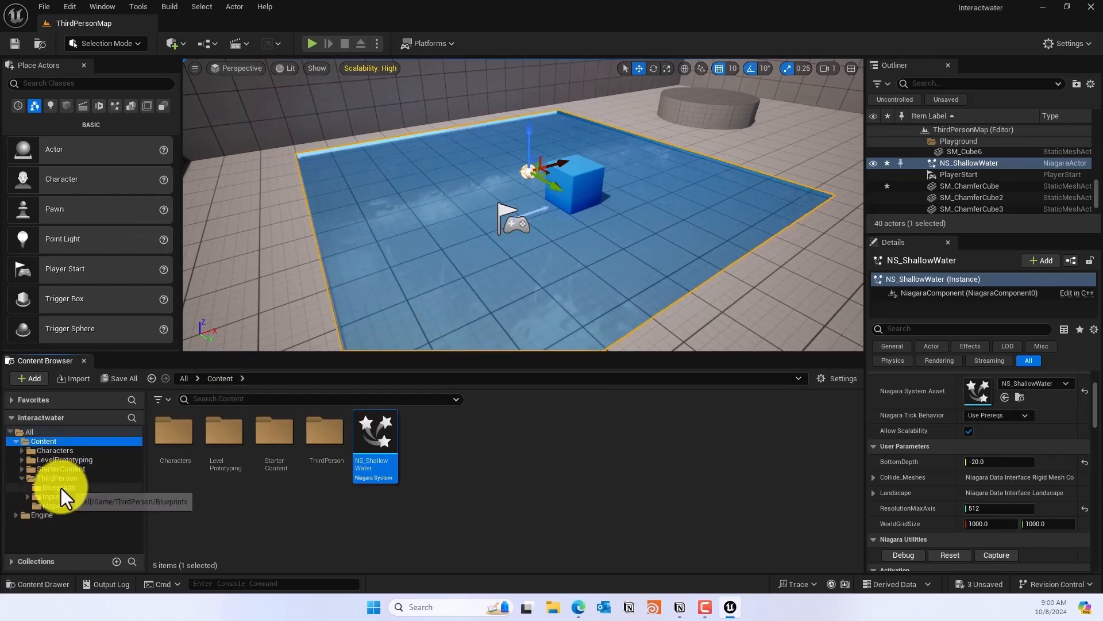
{"action": "left_click", "coordinate": [59, 487]}
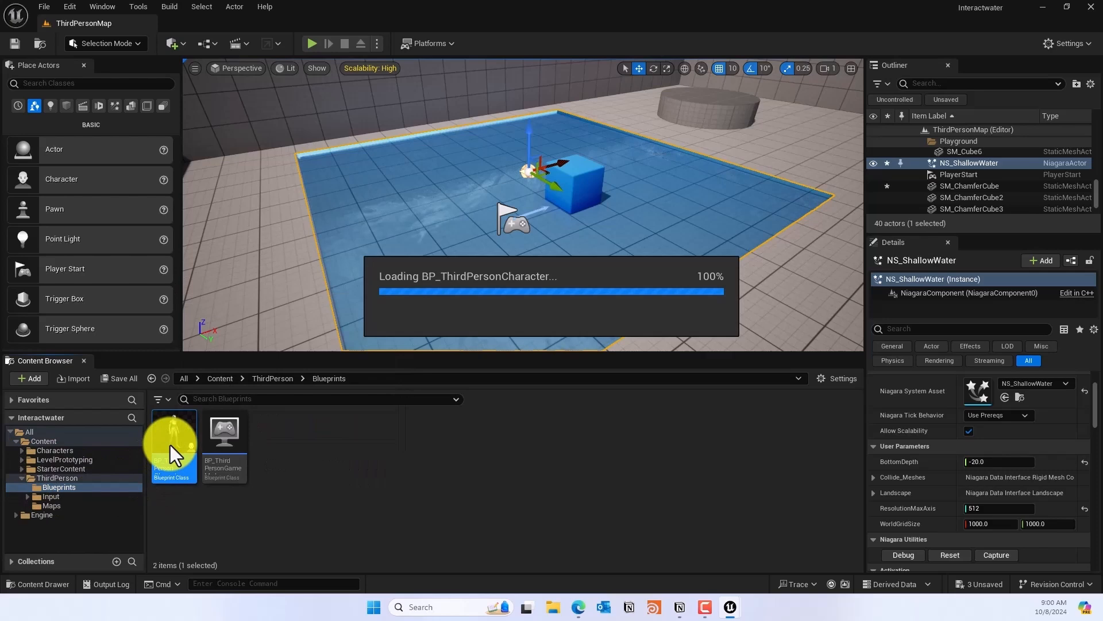
{"action": "double_click", "coordinate": [173, 433]}
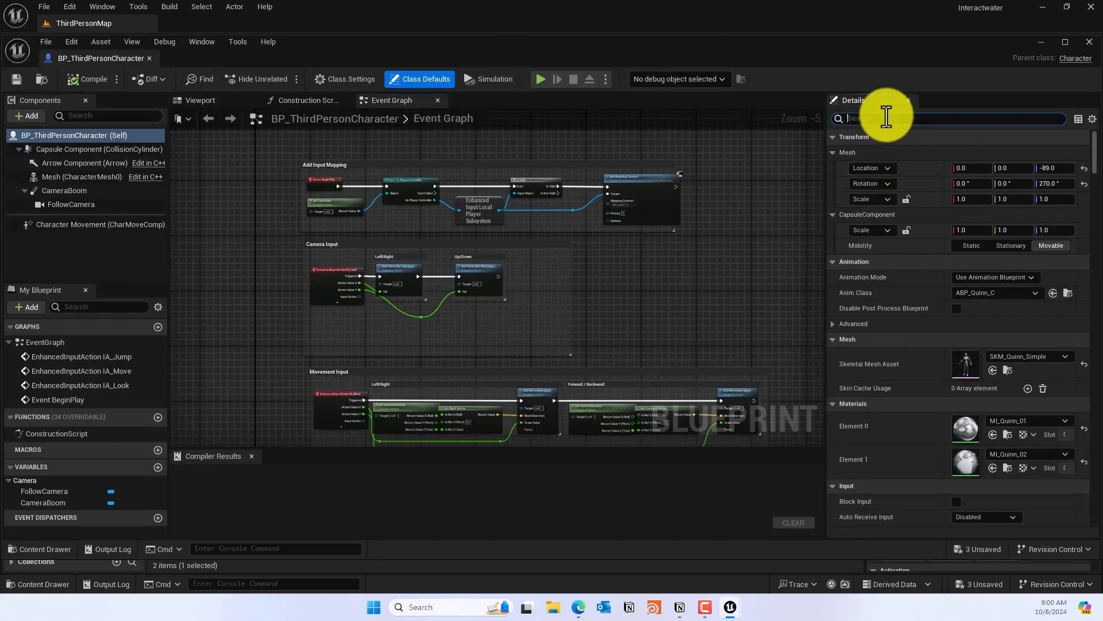
{"action": "type", "text": "tags"}
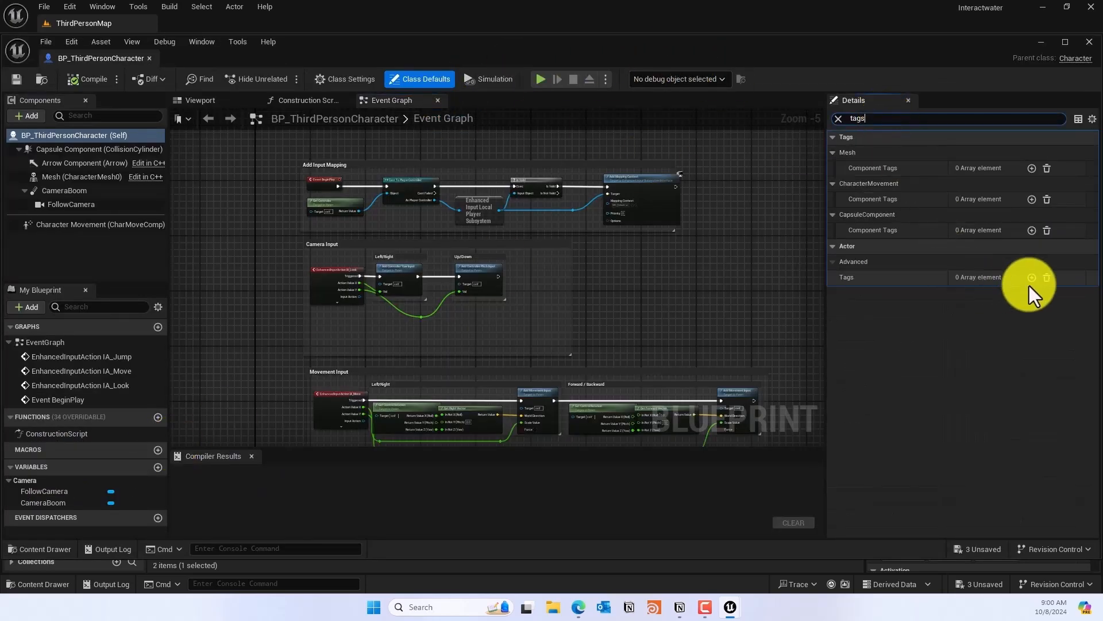
{"action": "left_click", "coordinate": [1032, 277]}
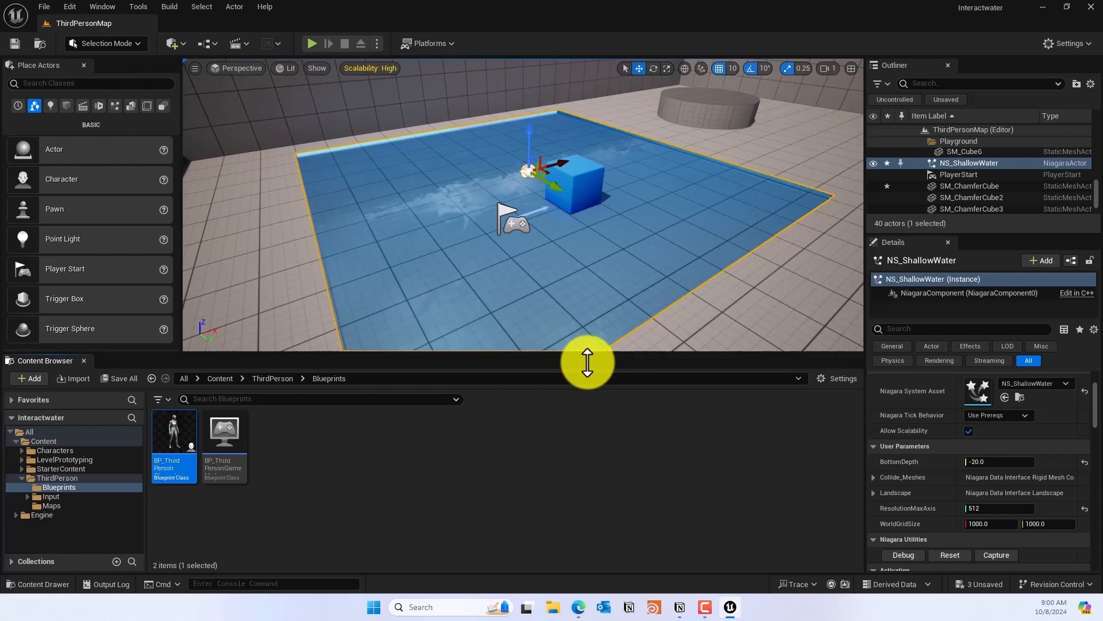
Compile BP_ThirdPersonCharacter and select the blue cube at the far corner
{"action": "double_click", "coordinate": [174, 437]}
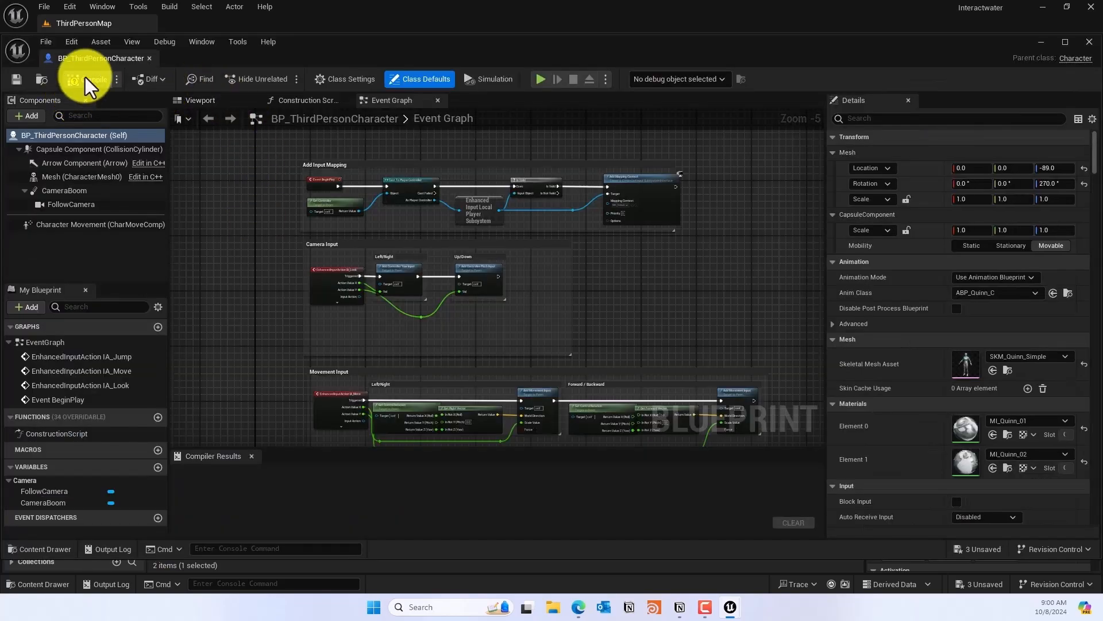
{"action": "left_click", "coordinate": [90, 78]}
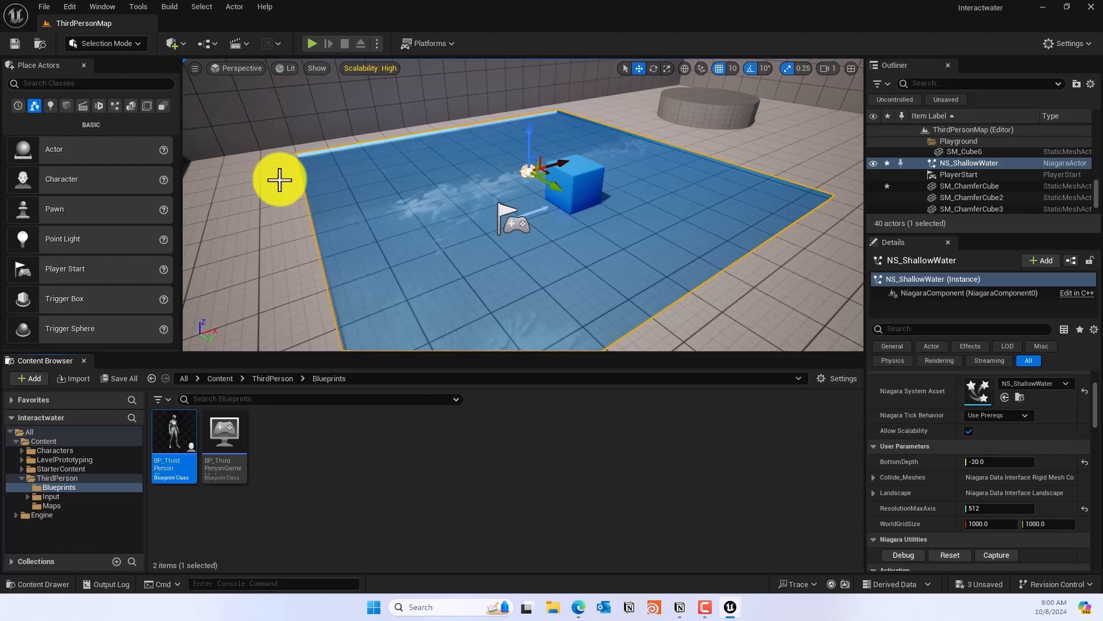
{"action": "left_click", "coordinate": [969, 185]}
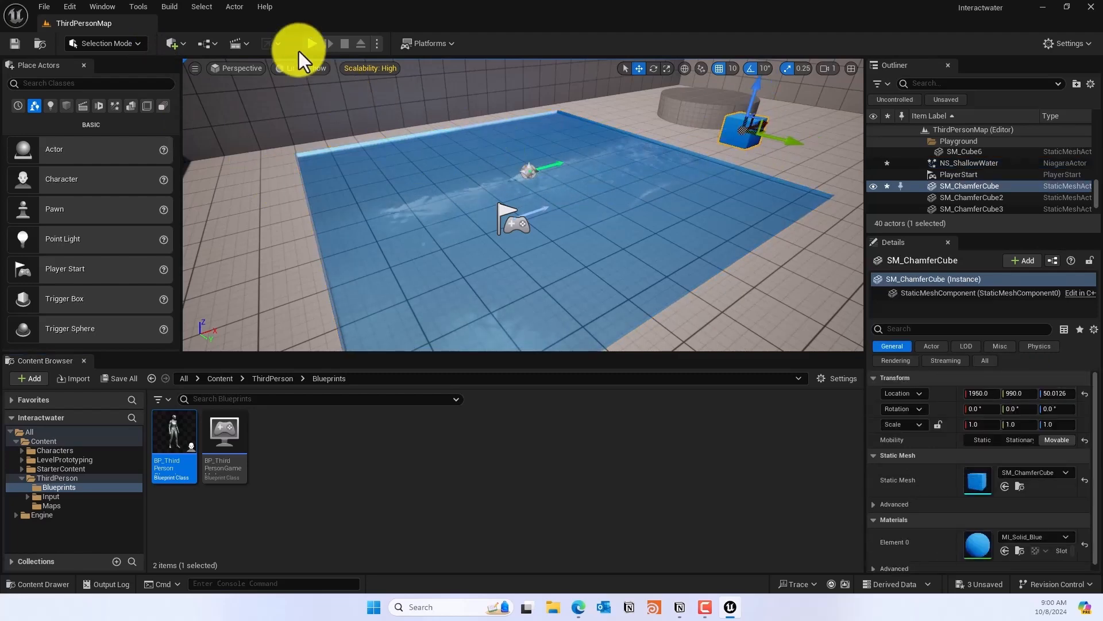
Play the level with the third-person character standing inside the water pool
{"action": "left_click", "coordinate": [311, 43]}
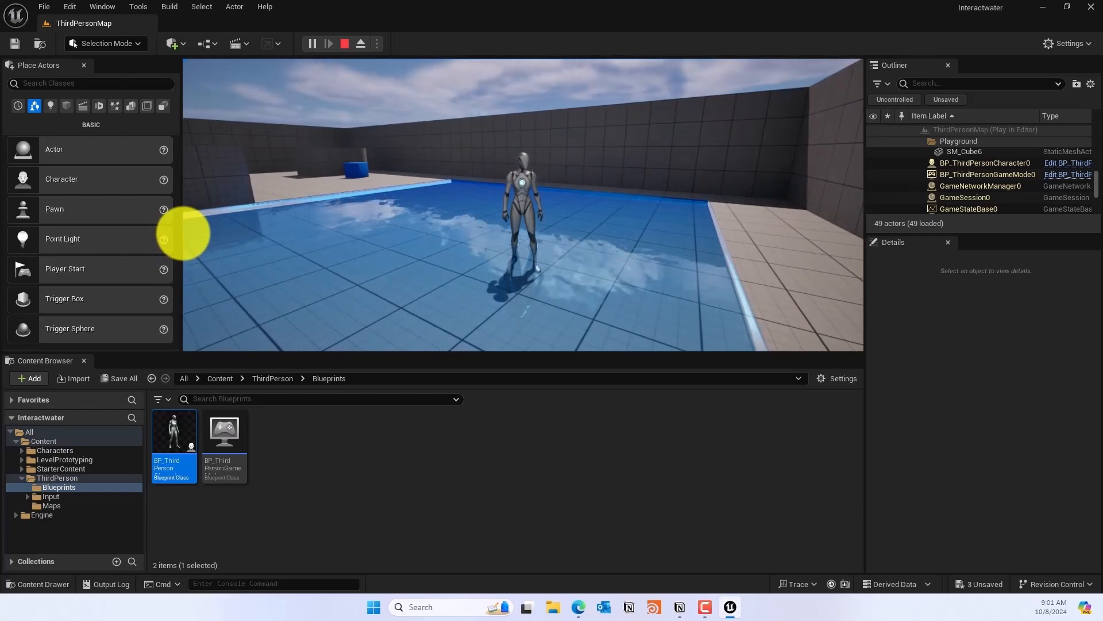
Run the Niagara Debugger on NS_ShallowWater to show its stats HUD, then end play mode
{"action": "left_click", "coordinate": [360, 44]}
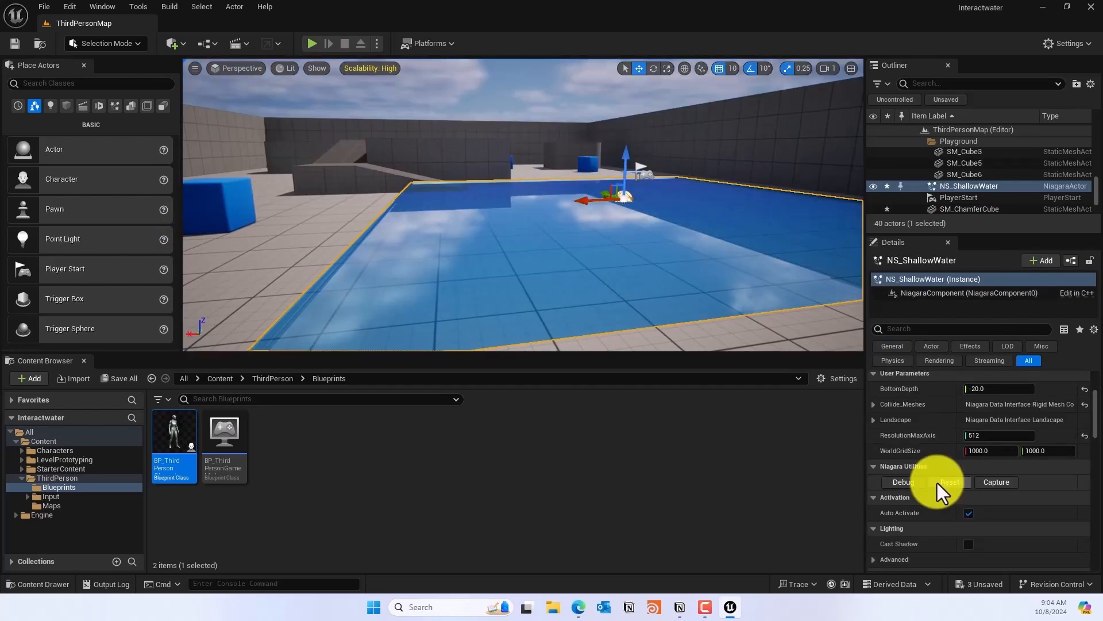
{"action": "left_click", "coordinate": [902, 482]}
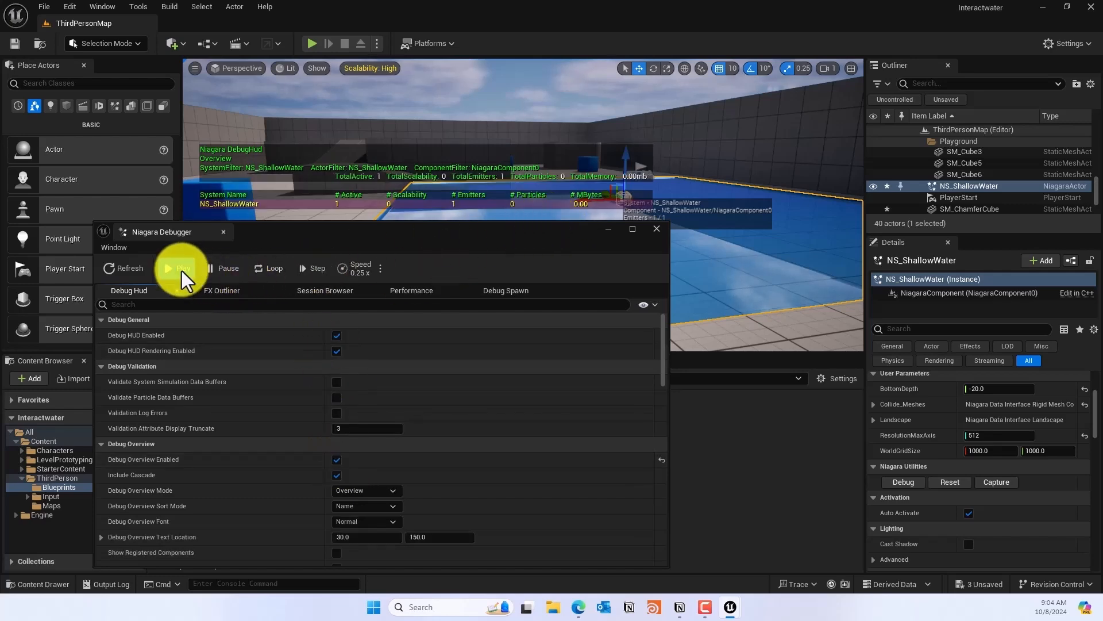
{"action": "left_click", "coordinate": [313, 43]}
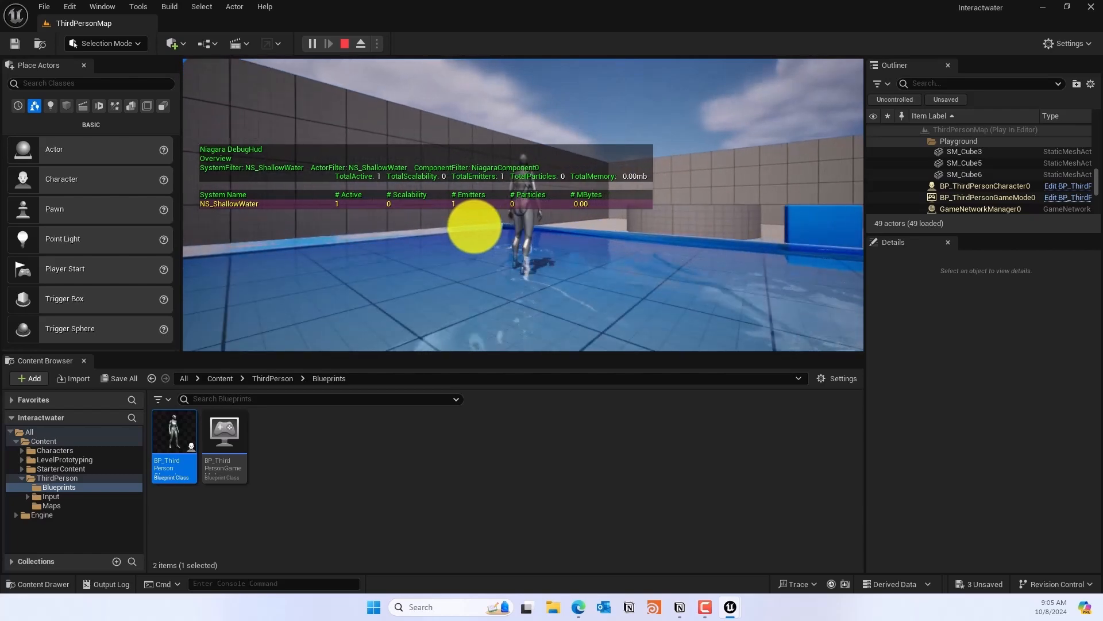
{"action": "left_click", "coordinate": [344, 43]}
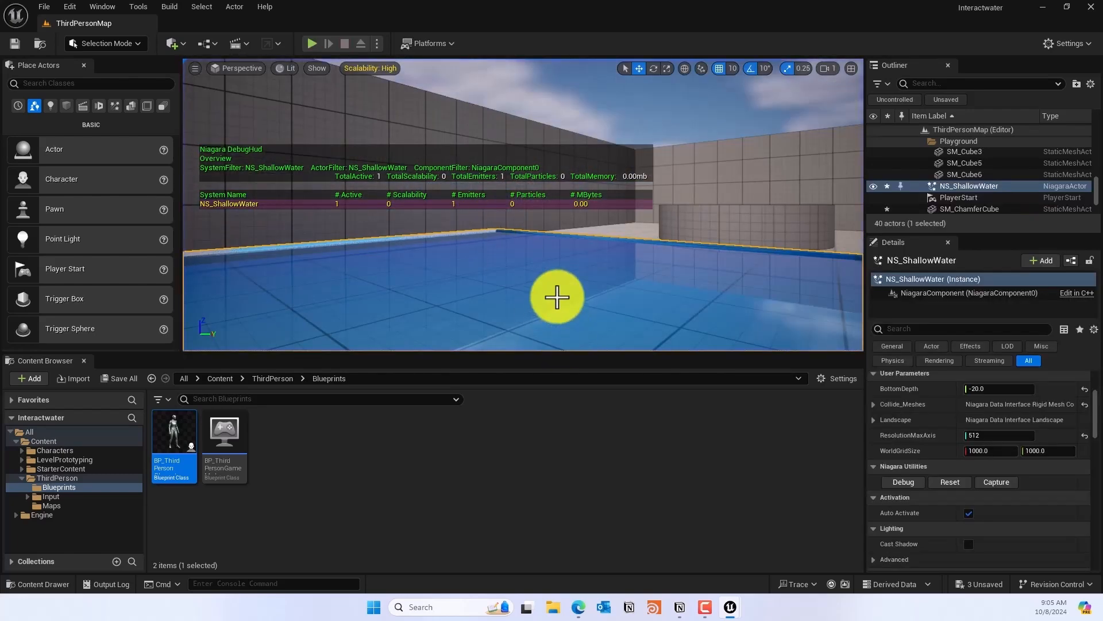
Play the level again and walk the character through the pool leaving a wake trail
{"action": "left_click", "coordinate": [902, 482]}
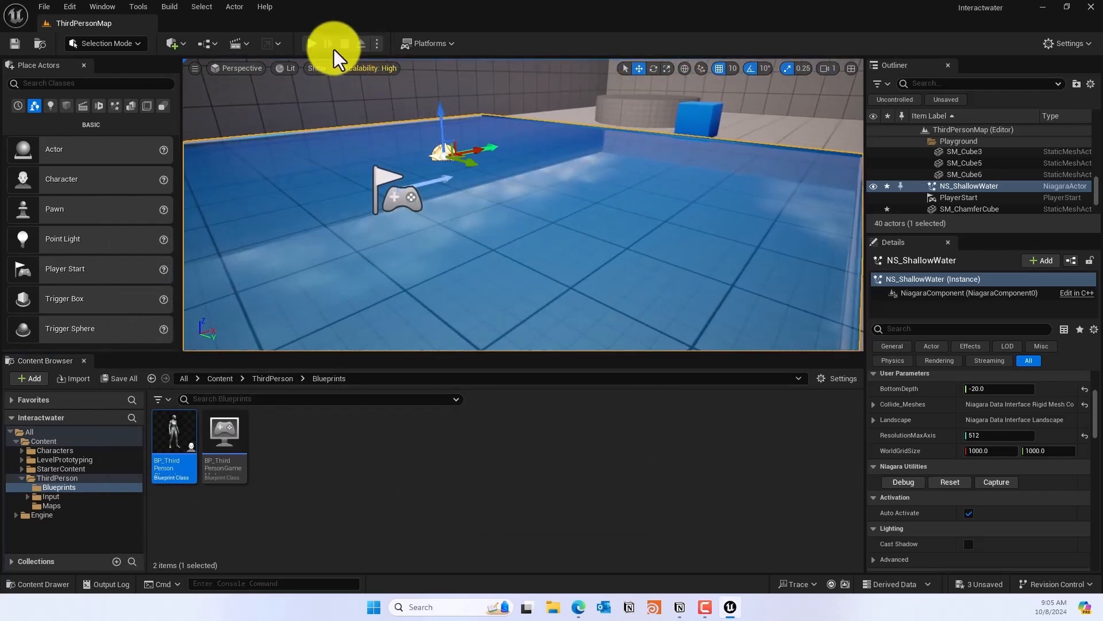
{"action": "left_click", "coordinate": [313, 44]}
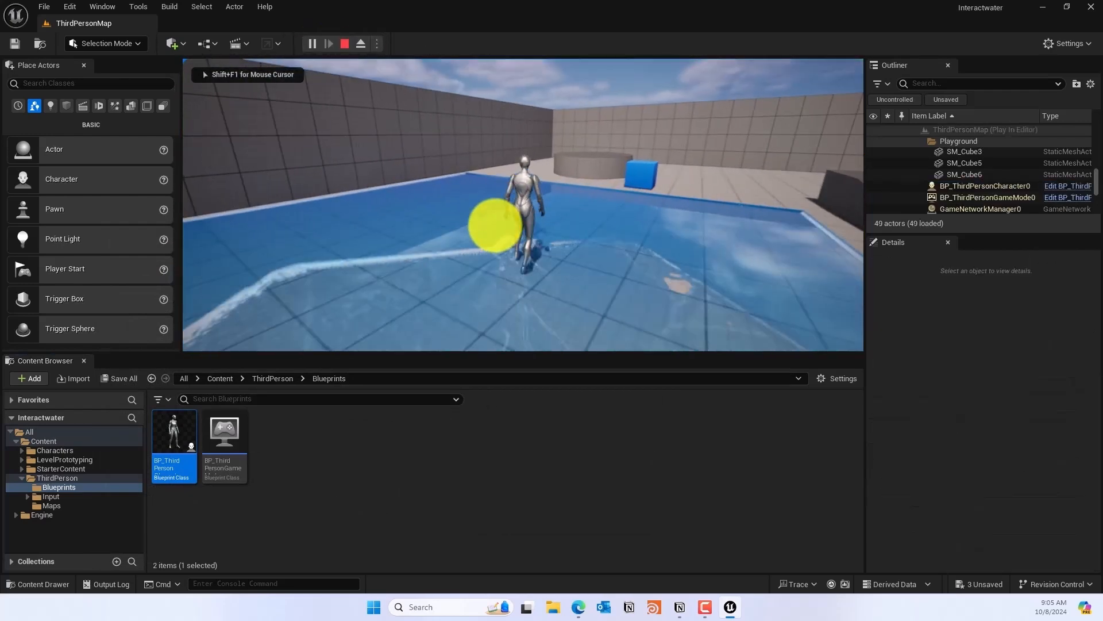